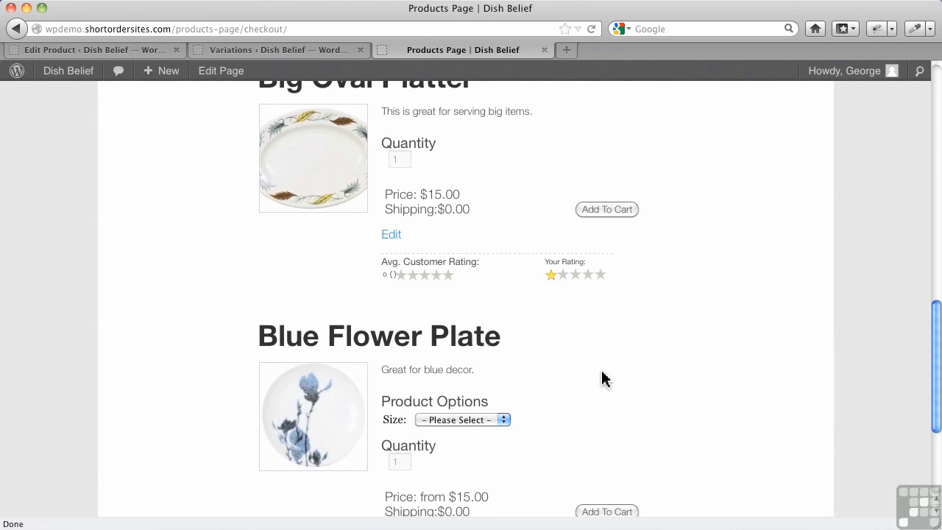
Choose the Small size for Blue Flower Plate on the storefront, showing $15.00
click(462, 419)
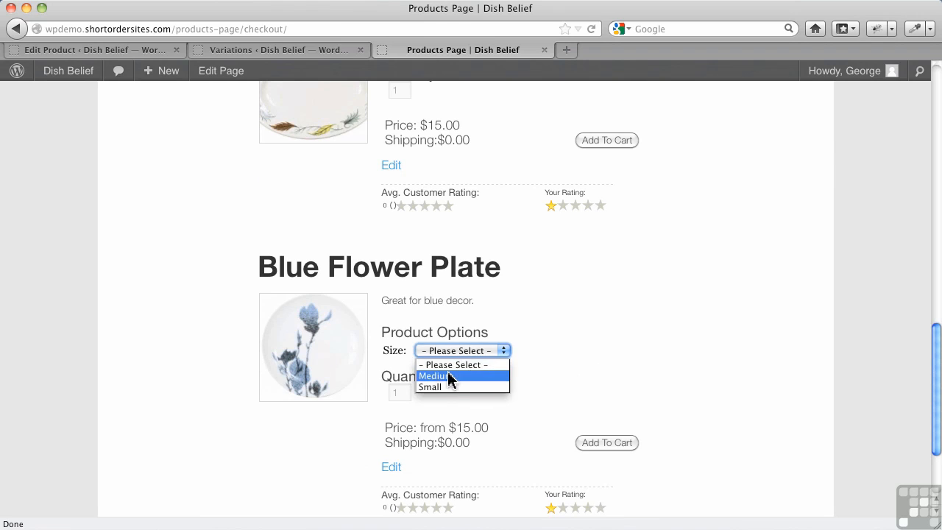
mouse_move(442, 386)
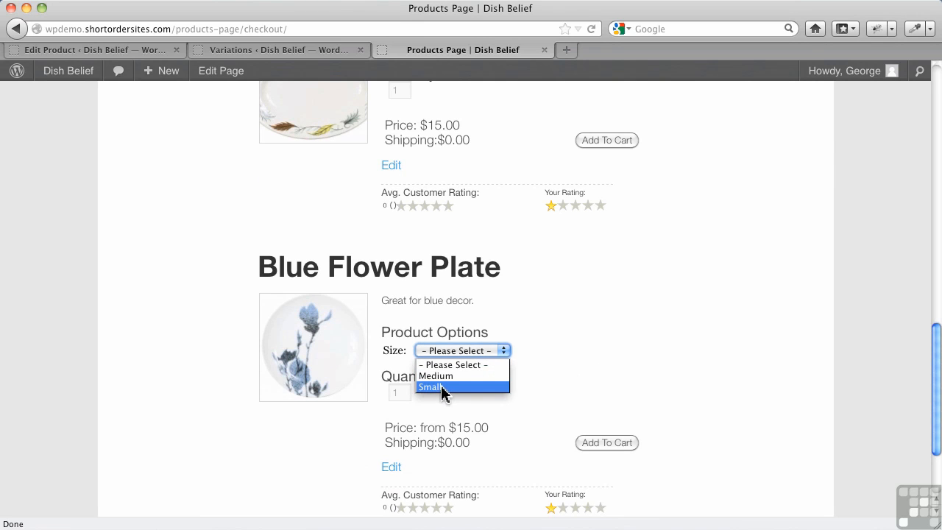
click(429, 387)
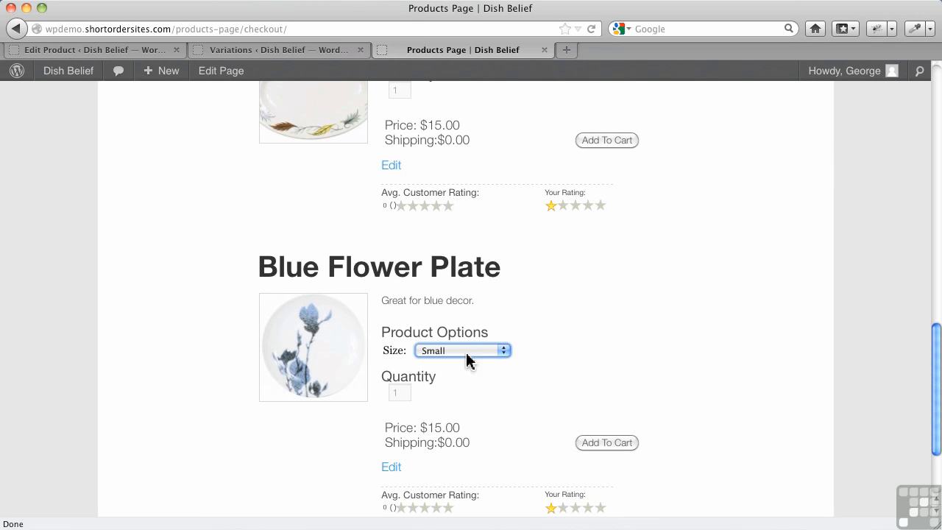
mouse_move(348, 237)
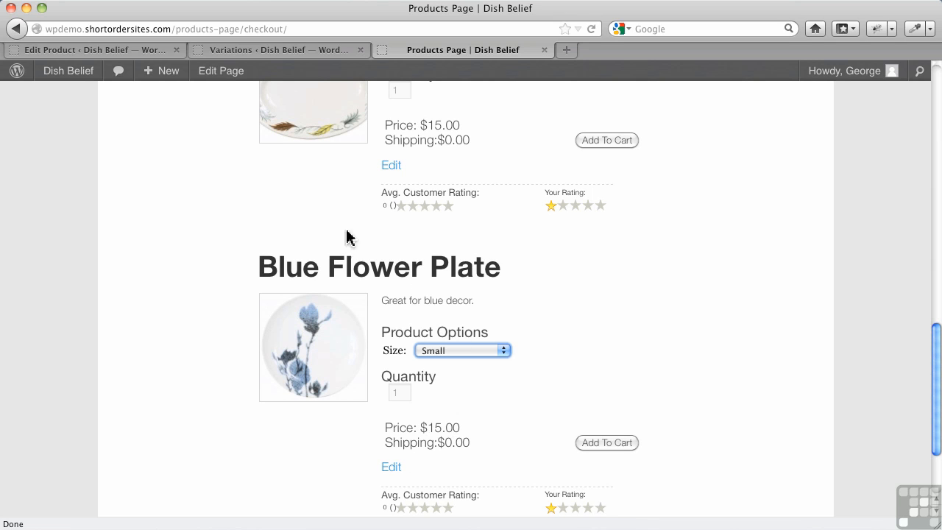
mouse_move(160, 71)
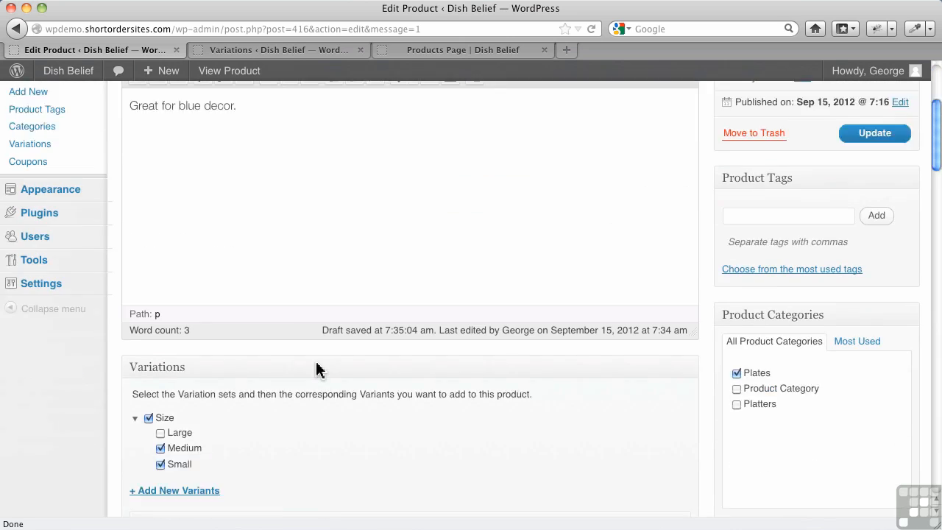
Save Blue Flower Plate with Medium and Small variants priced at 17, then go back to the storefront
scroll(down, 3)
text(17)
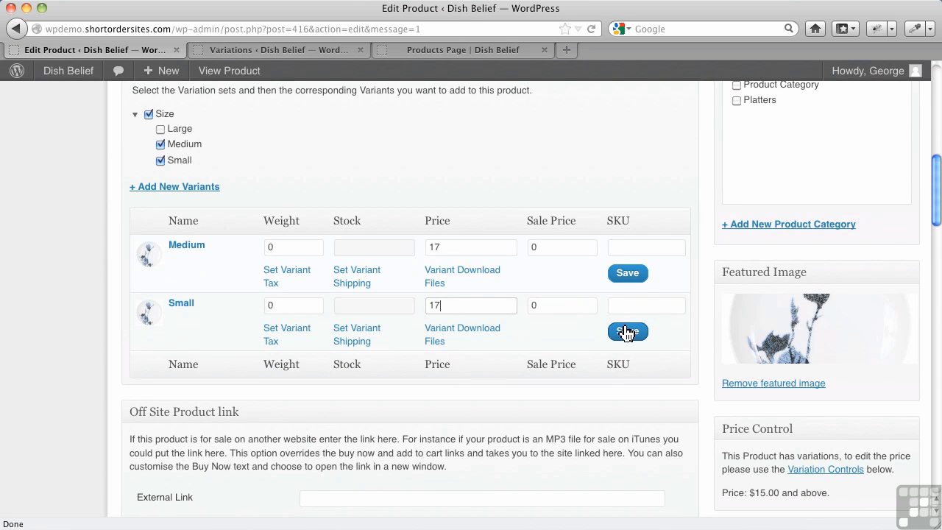
click(627, 332)
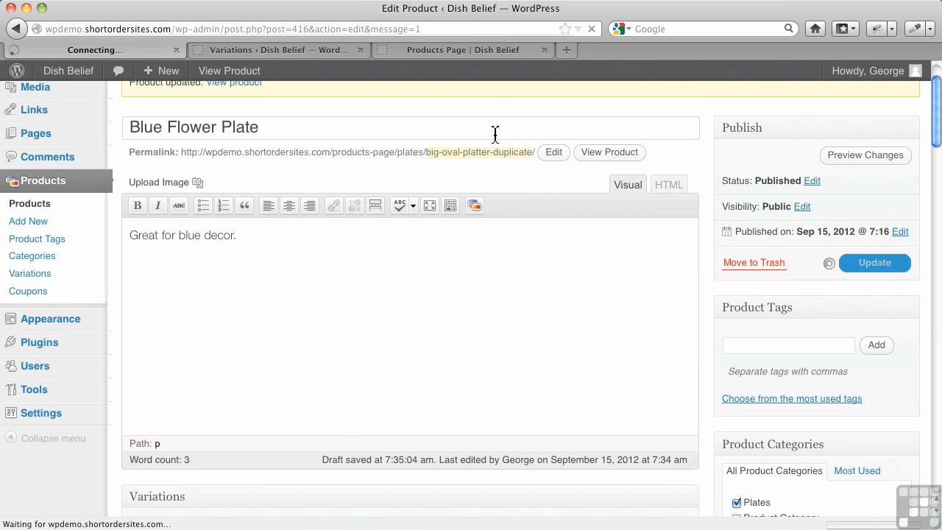
click(463, 49)
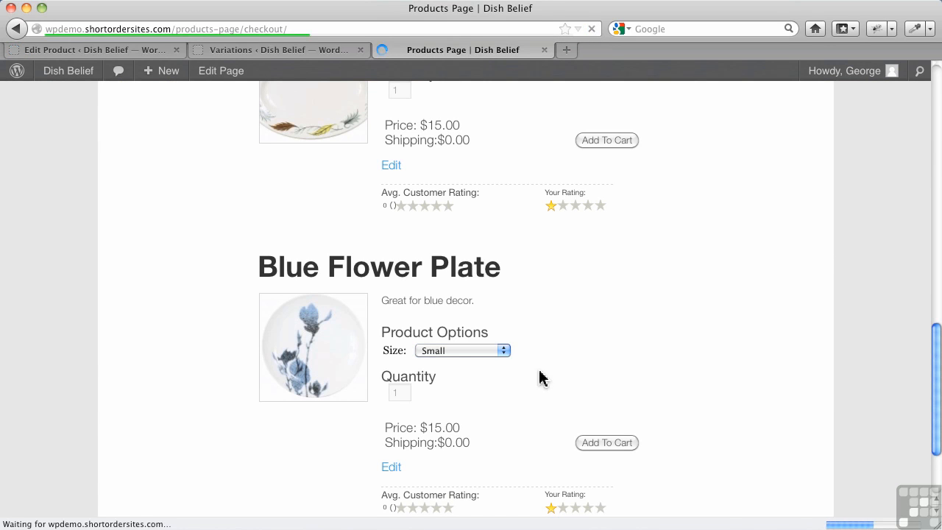
Confirm Blue Flower Plate shows $17.00 on the storefront, then return to its edit page
click(462, 350)
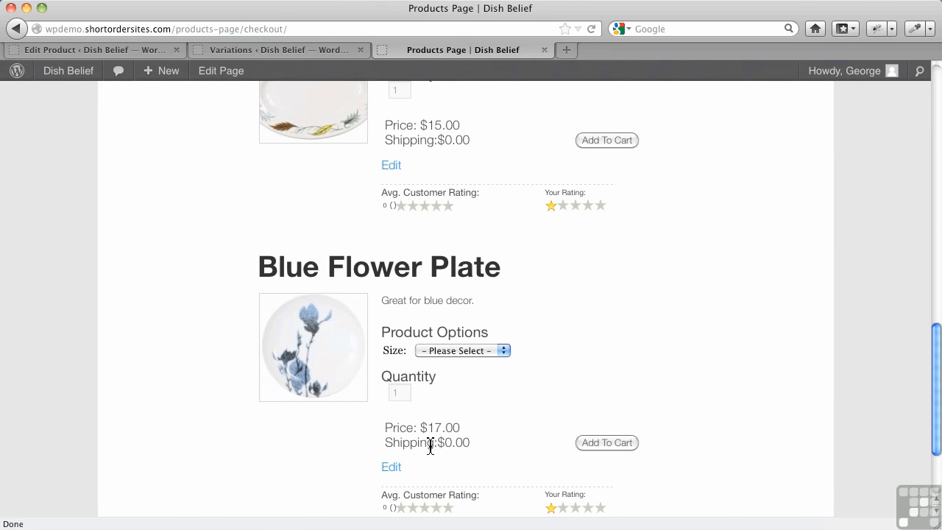
mouse_move(472, 369)
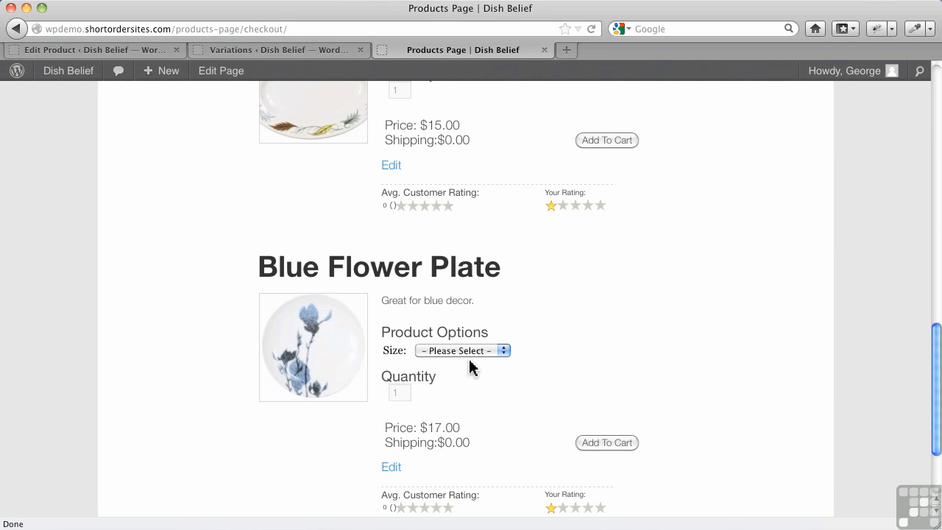
click(462, 351)
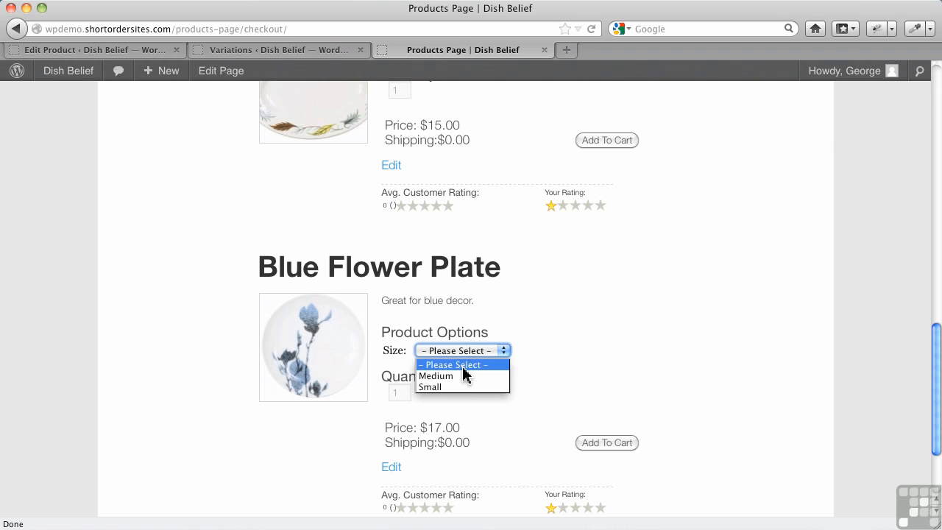
mouse_move(435, 375)
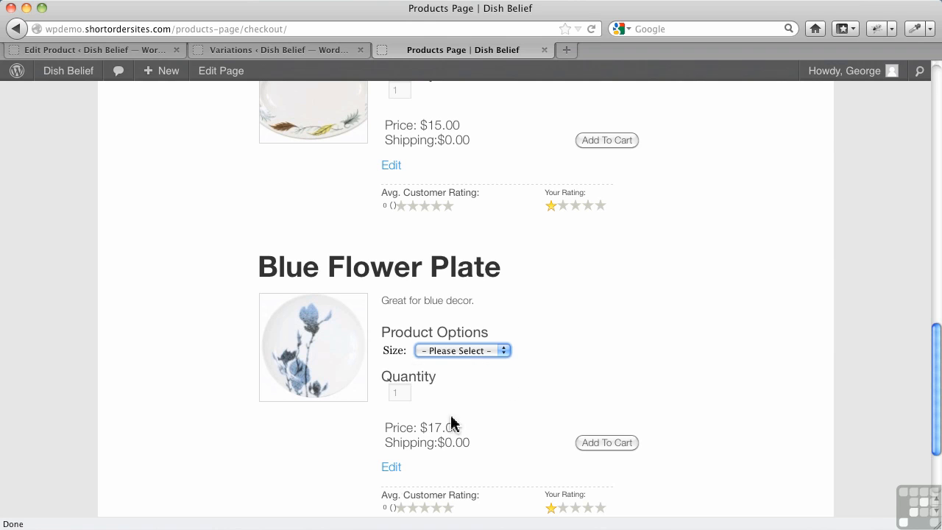
click(462, 350)
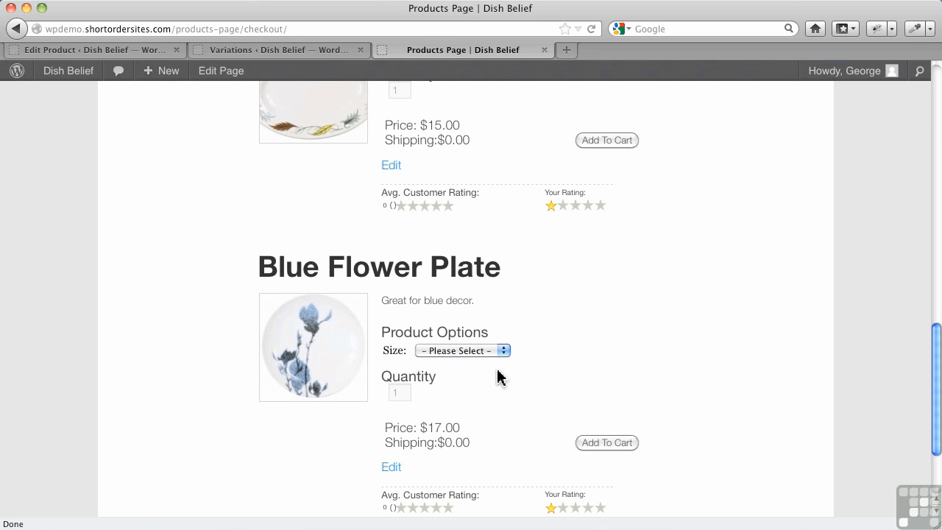
mouse_move(486, 368)
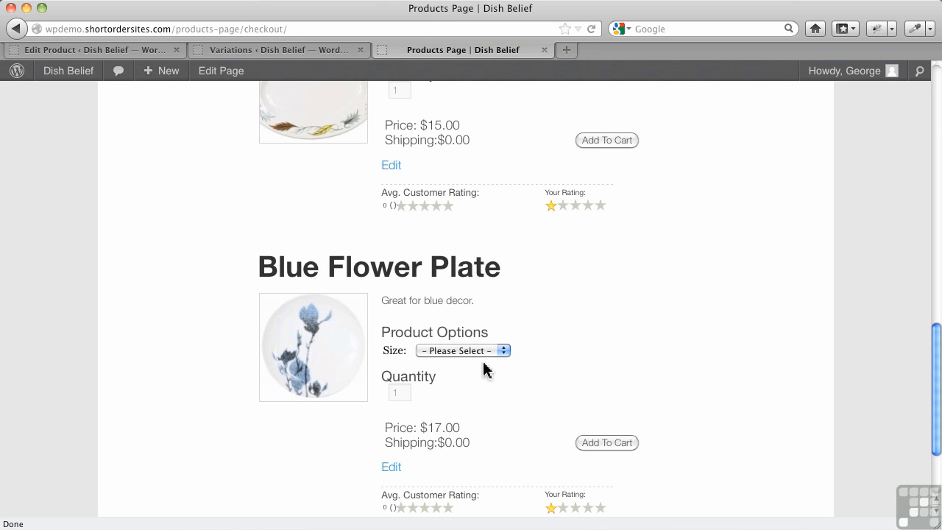
click(462, 350)
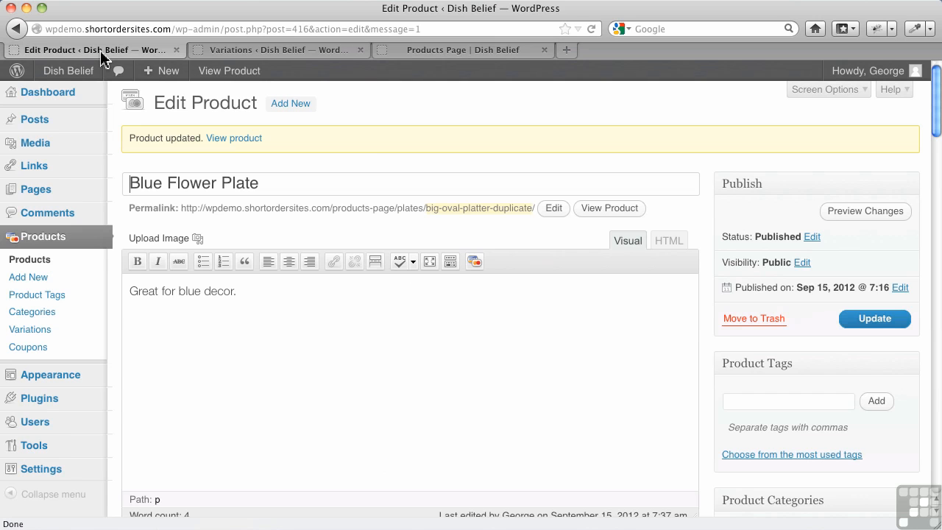
Open Products > Variations from the admin sidebar
scroll(down, 3)
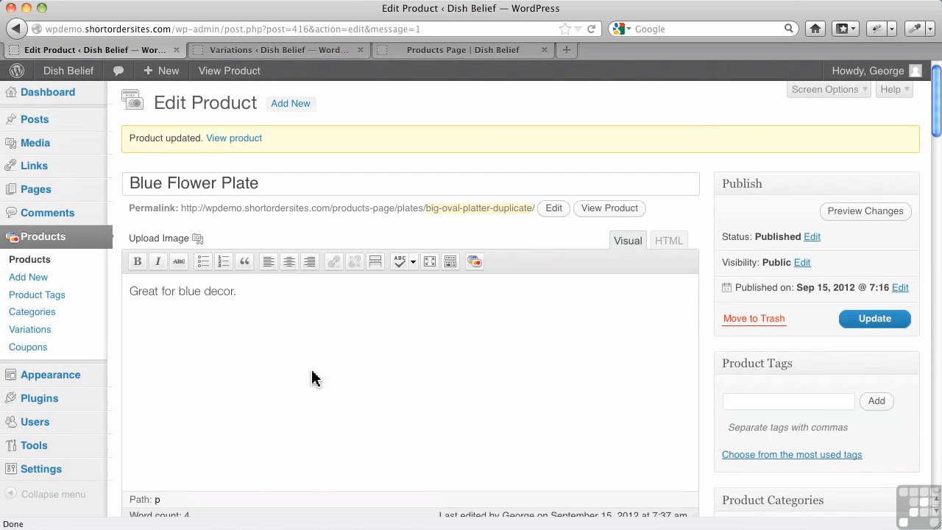
click(30, 329)
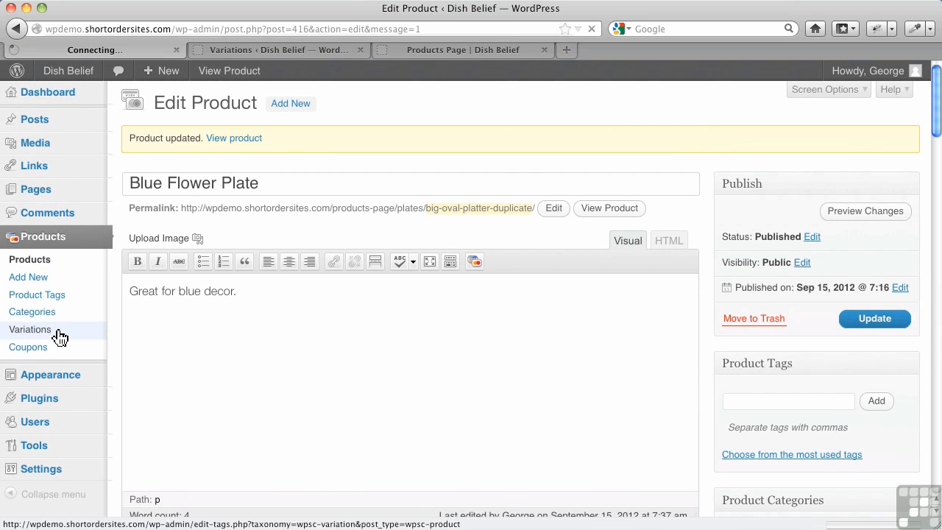
click(30, 329)
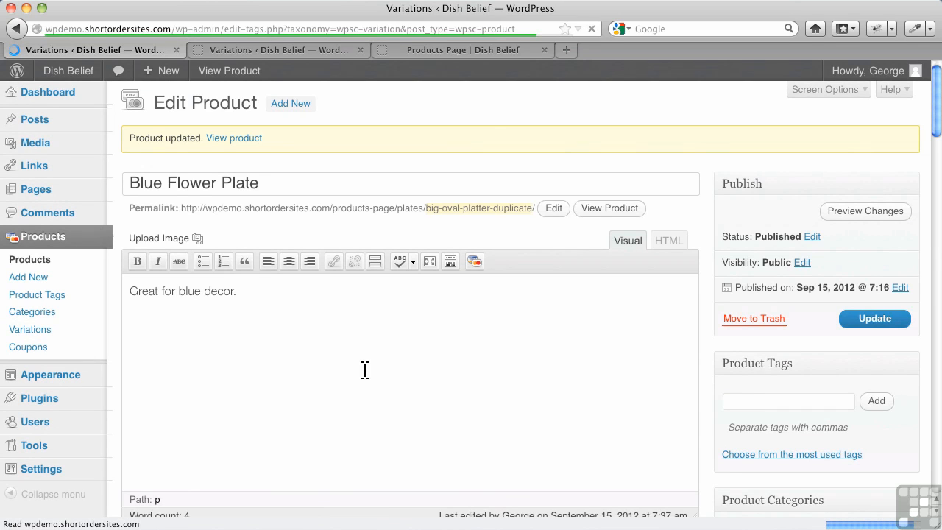
Enter a new variant named X-Large under the Size variation set
click(30, 329)
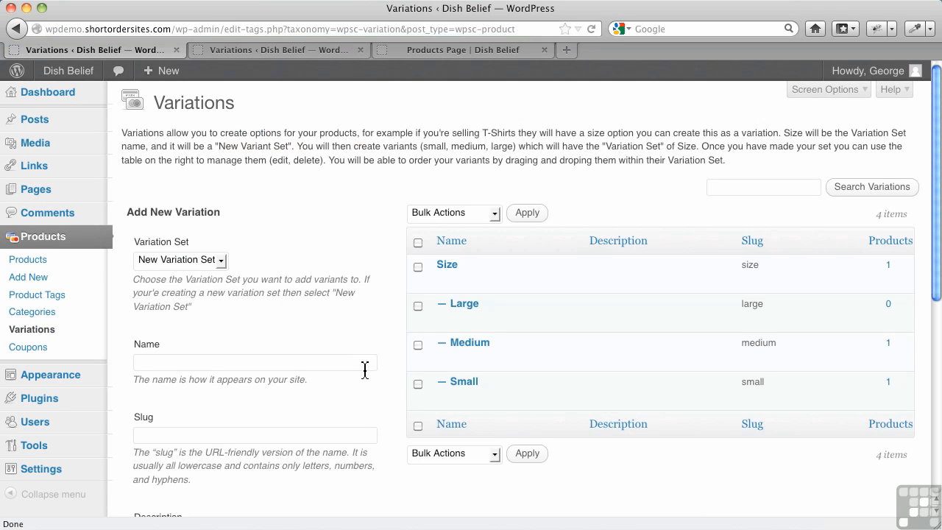
mouse_move(217, 297)
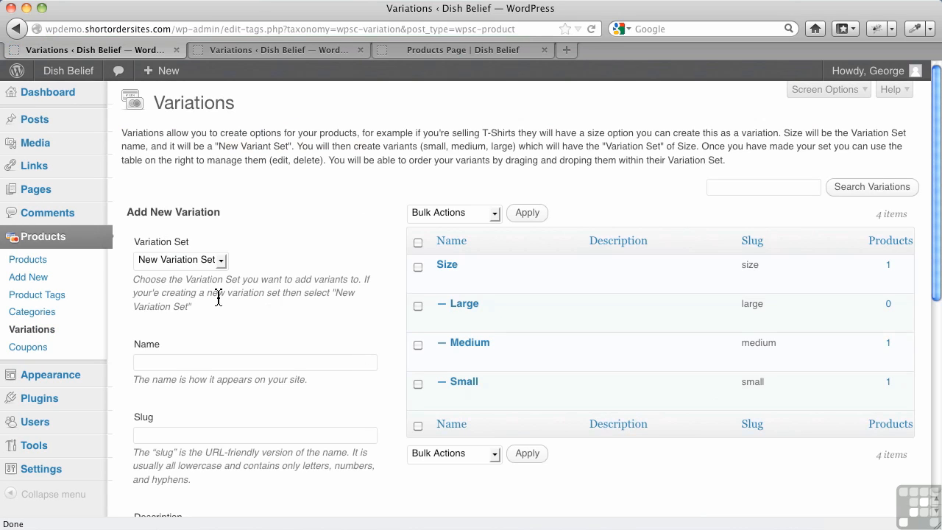
mouse_move(447, 265)
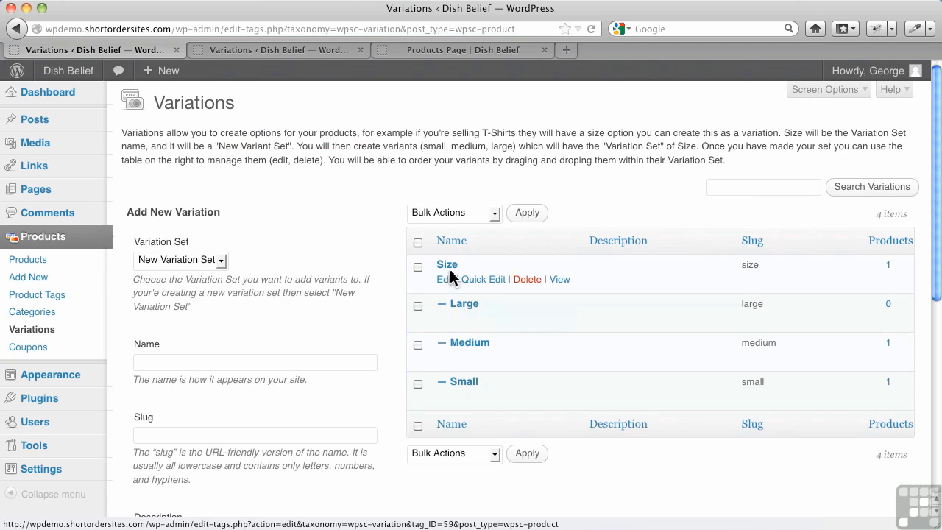
mouse_move(213, 257)
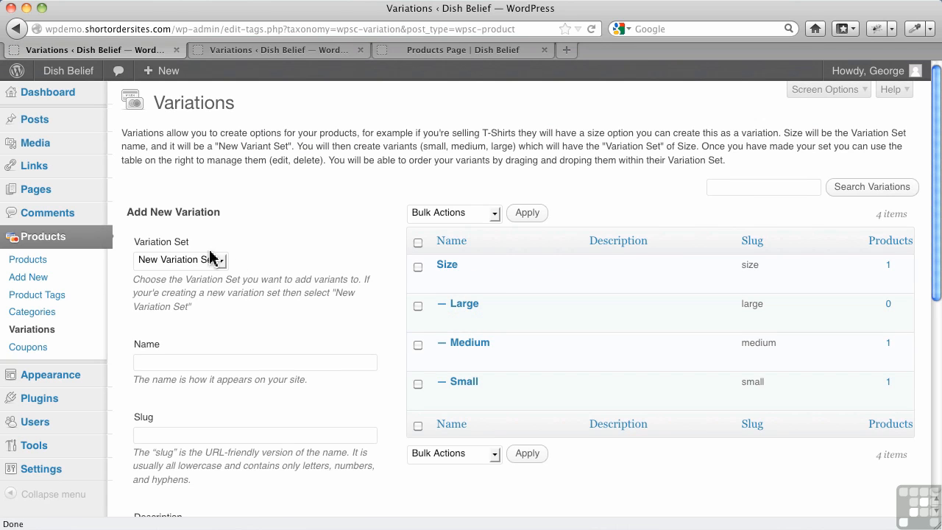
mouse_move(212, 266)
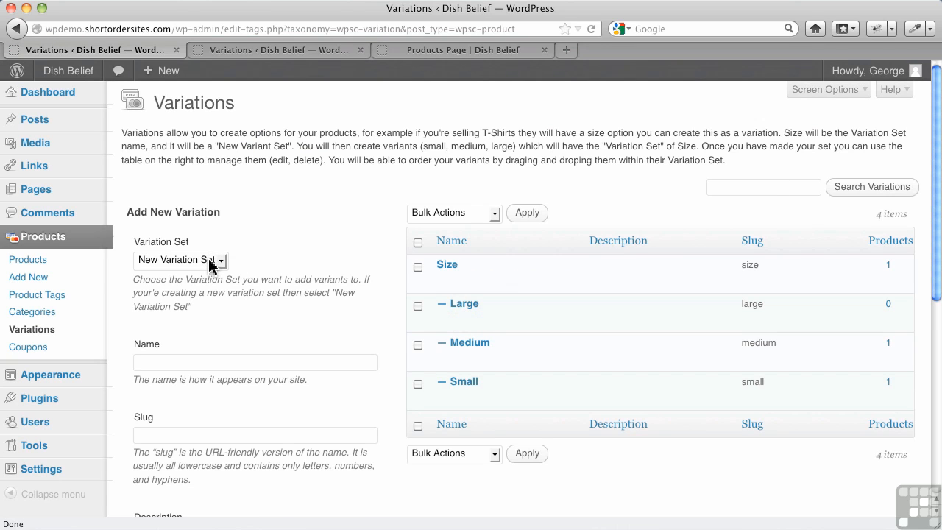
click(180, 260)
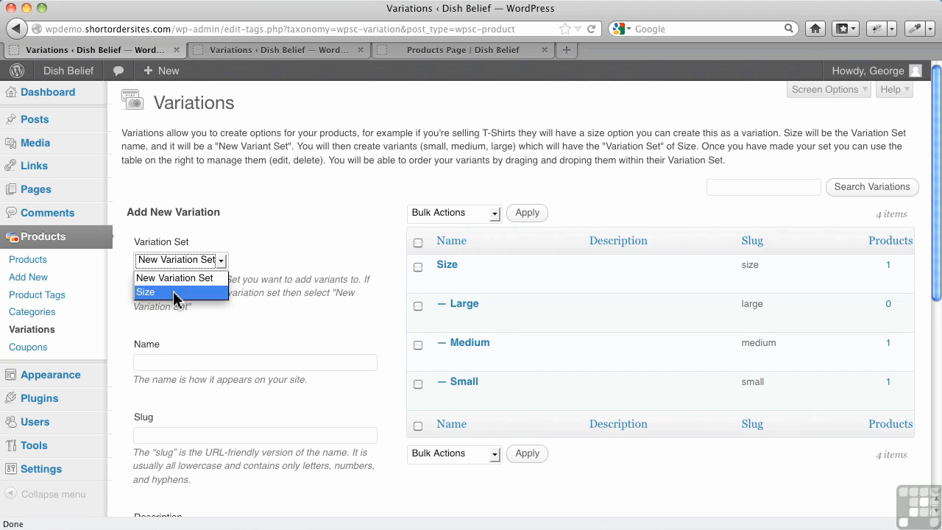
click(145, 292)
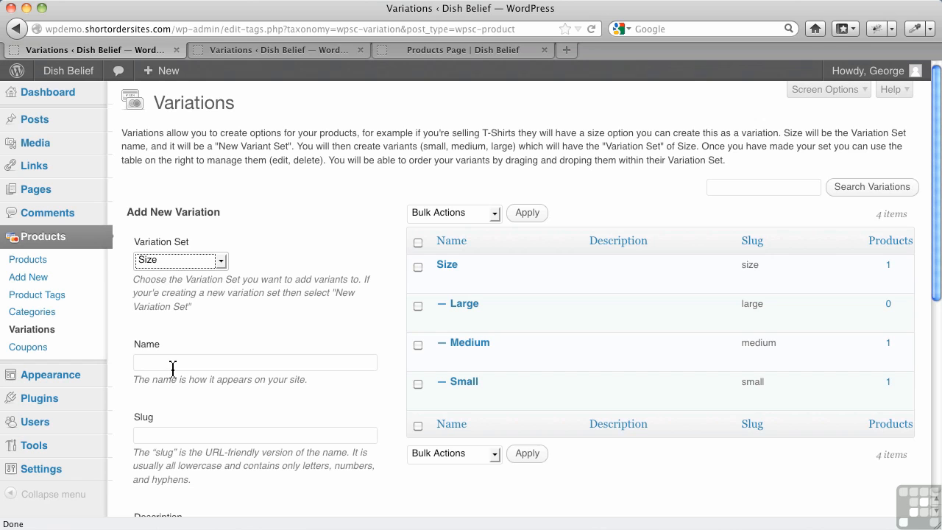
text(X)
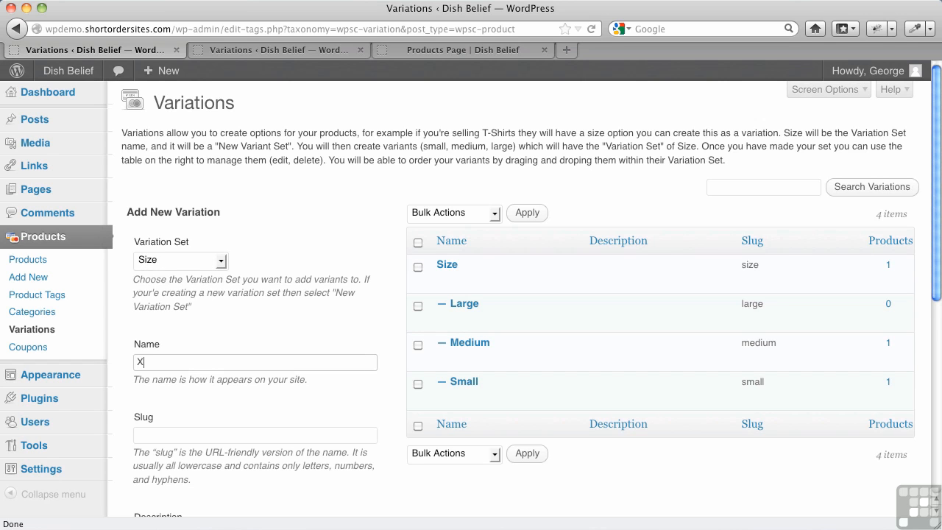
text(-Large)
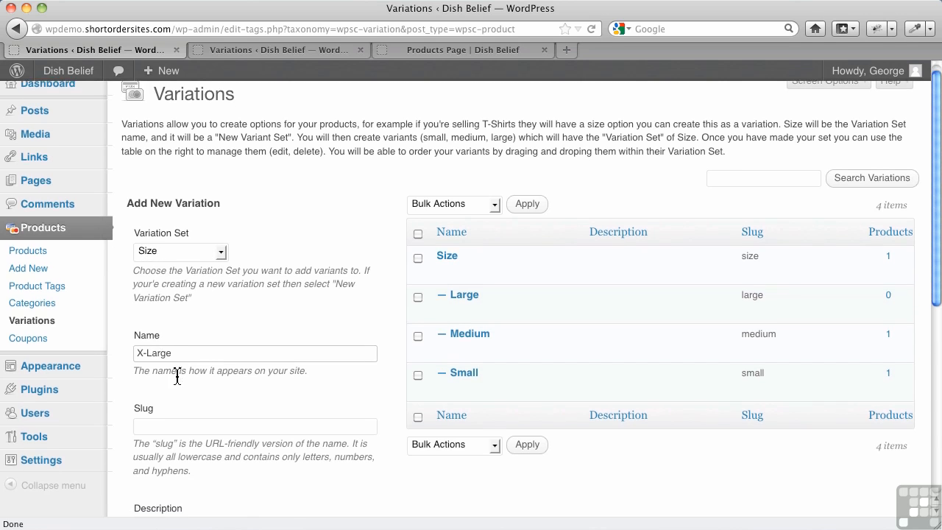
scroll(down, 3)
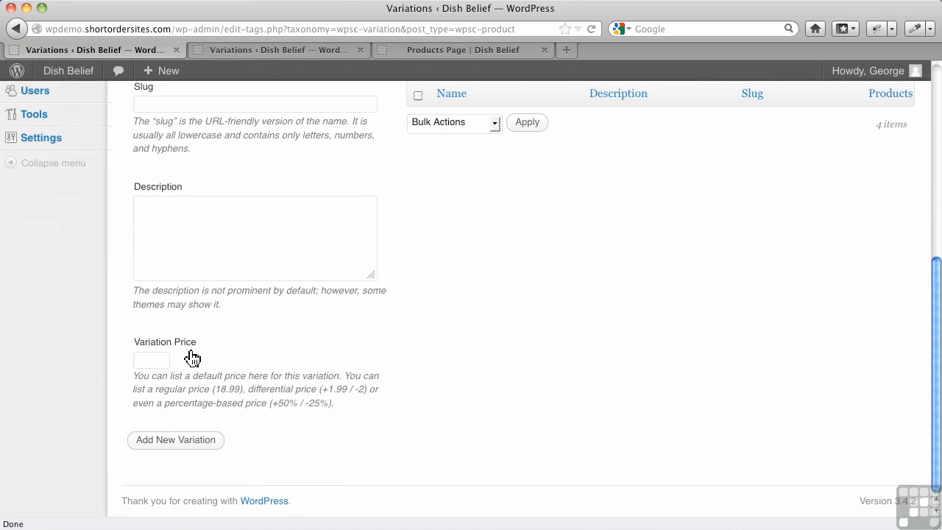
mouse_move(185, 369)
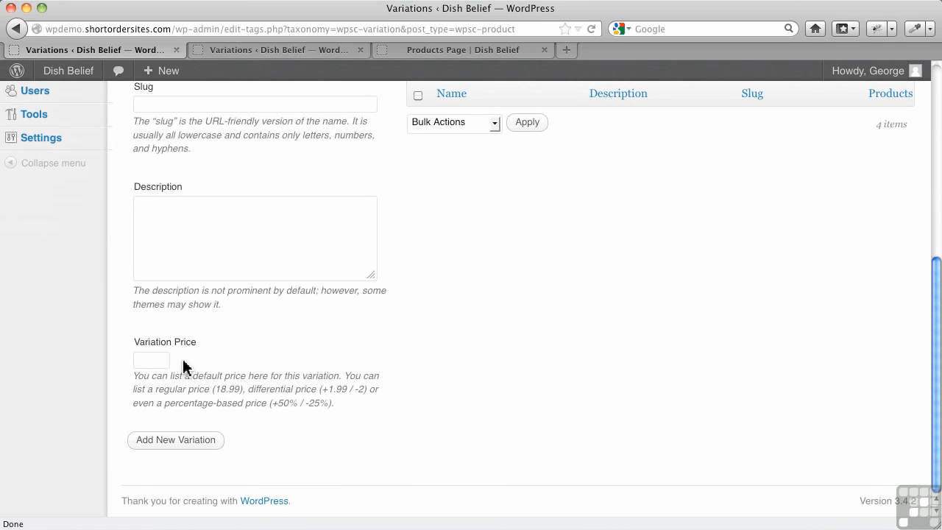
mouse_move(285, 385)
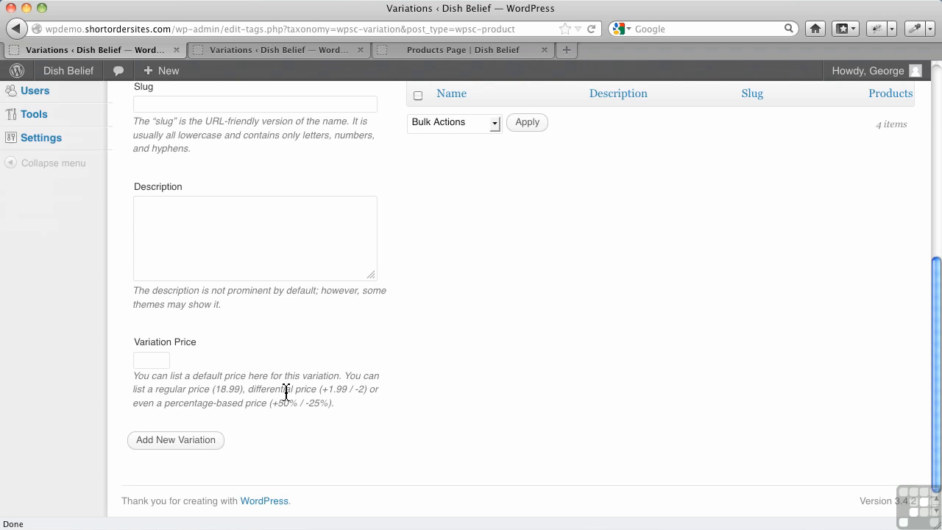
mouse_move(180, 373)
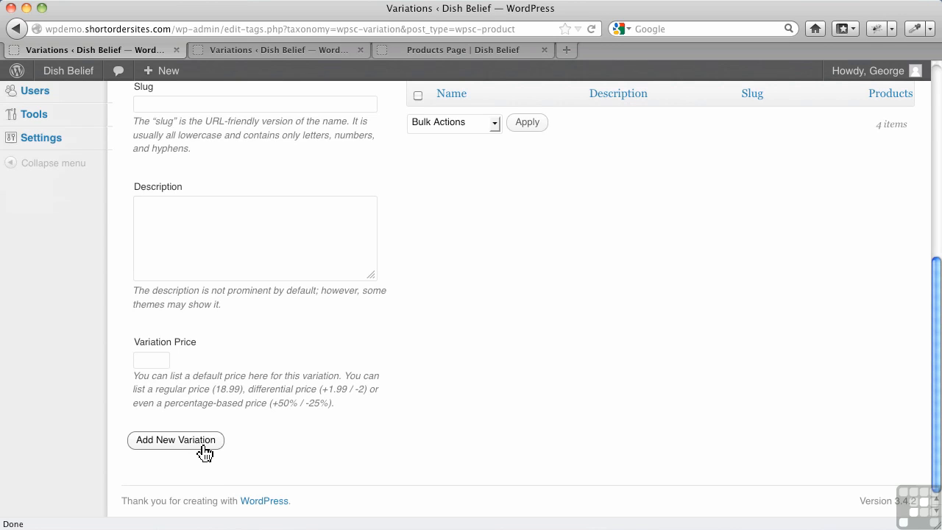
Submit X-Large so it lists under Size with slug x-large
click(175, 439)
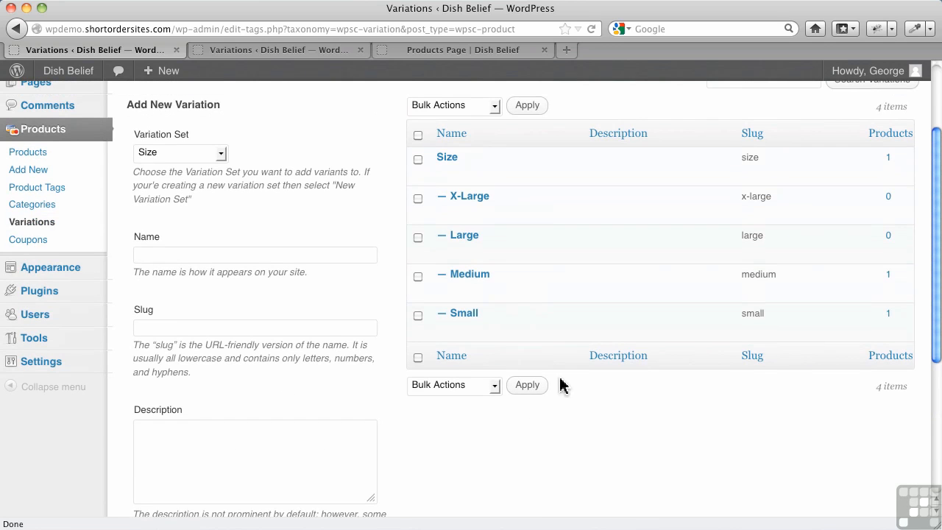
mouse_move(462, 235)
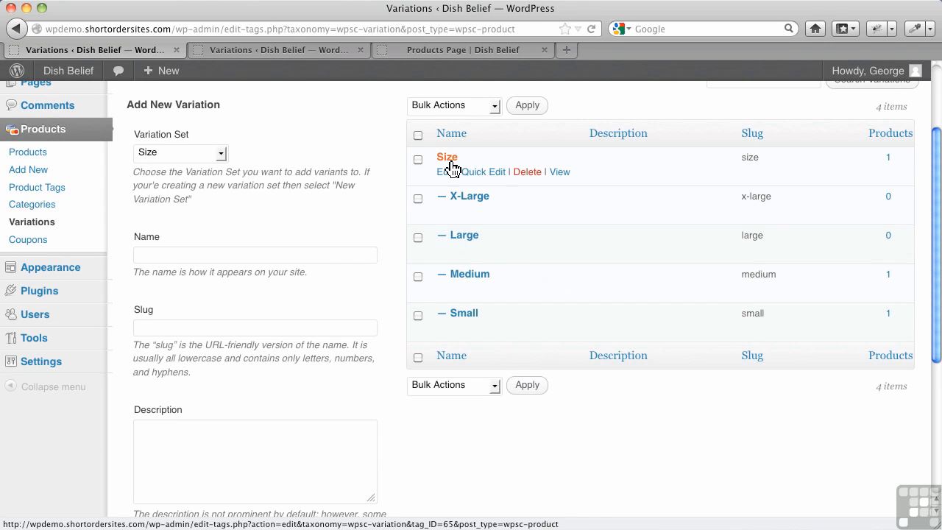
mouse_move(442, 171)
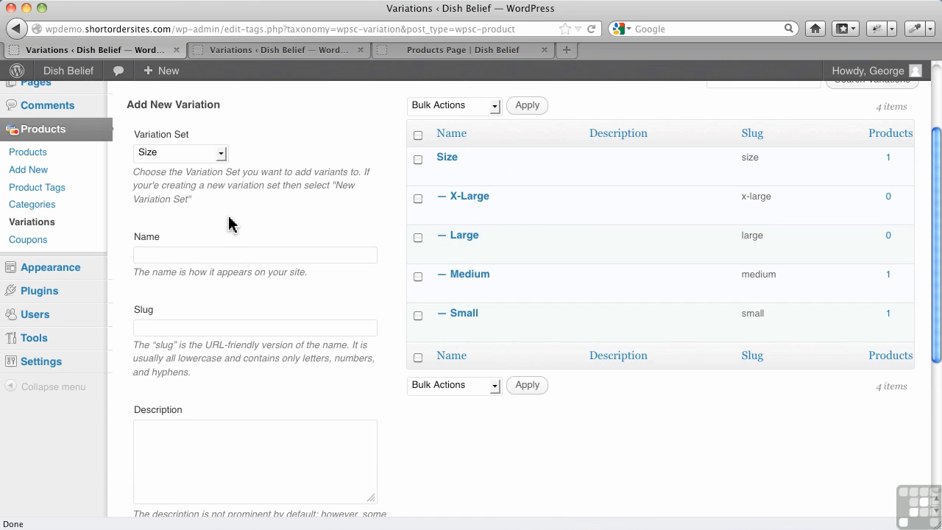
mouse_move(211, 186)
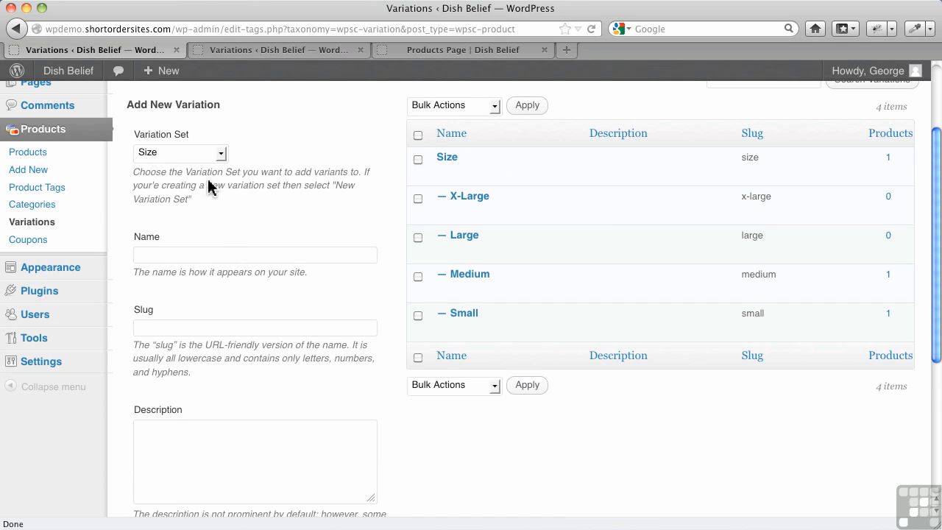
Start a new variation set and name it Colour
click(180, 153)
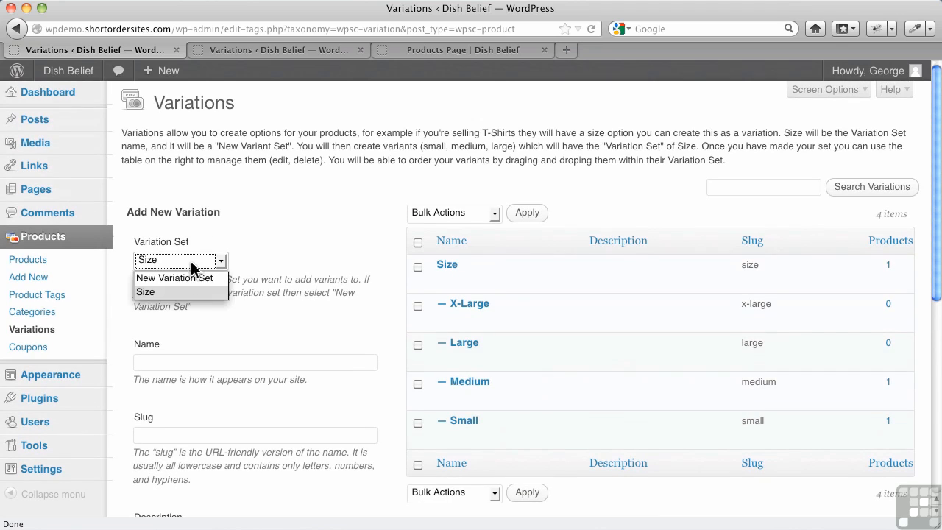
click(175, 278)
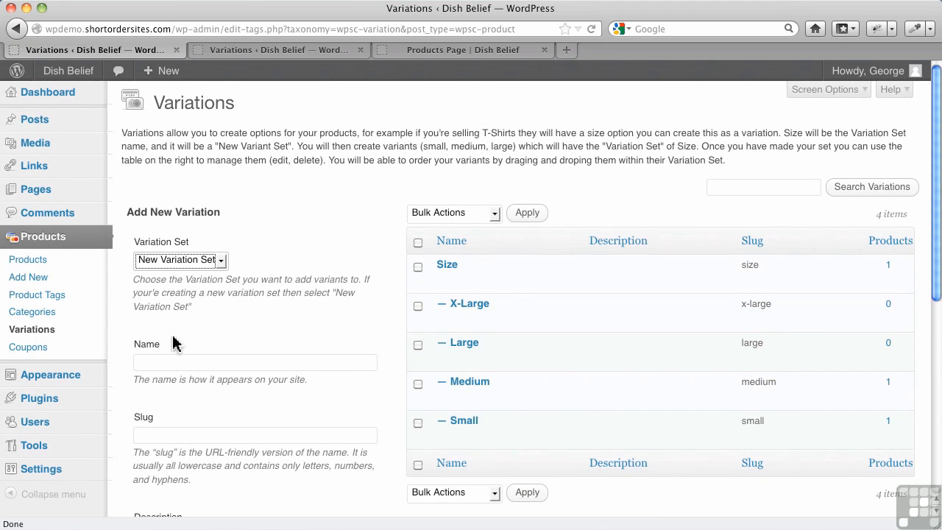
click(254, 361)
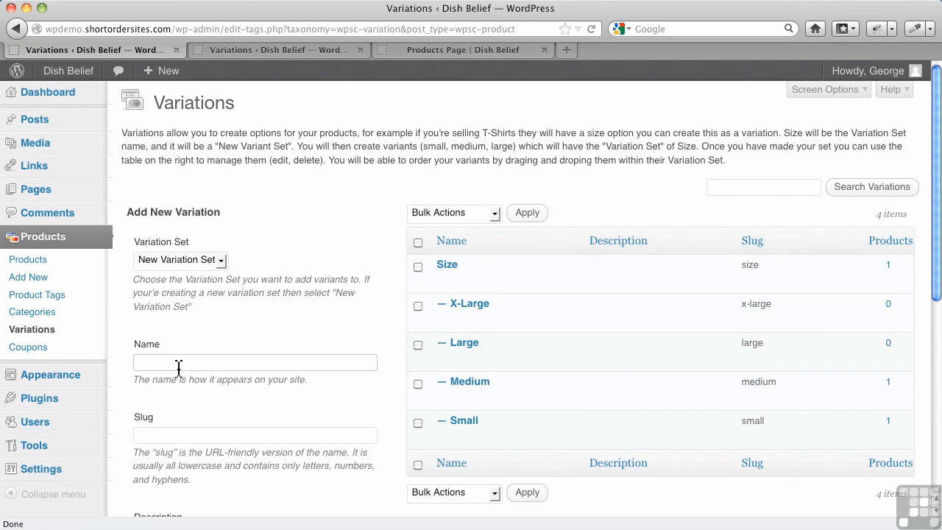
text(Colour)
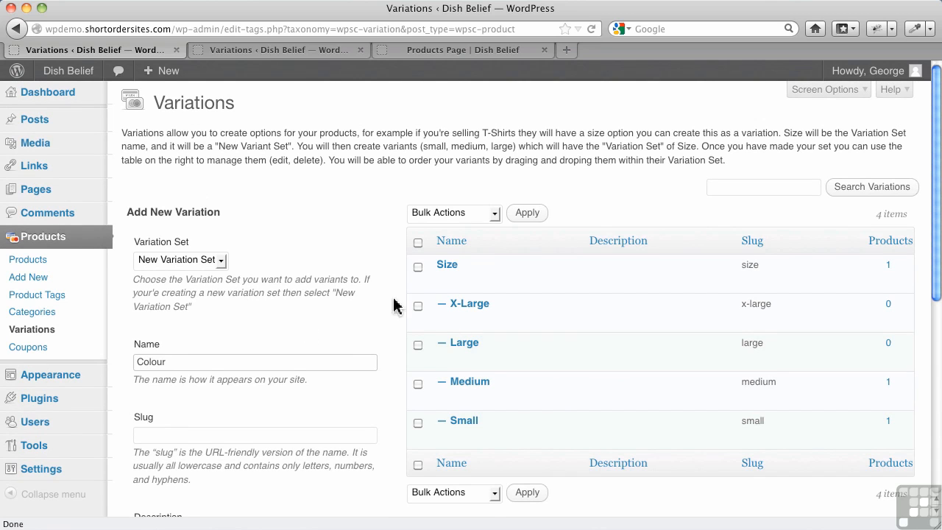
scroll(down, 3)
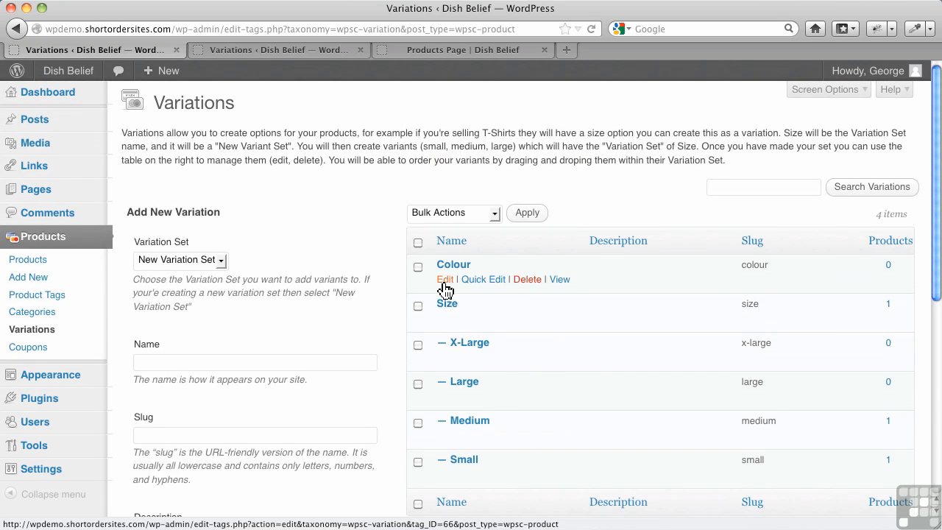
Open the Colour variation set's edit page and save it unchanged
click(444, 279)
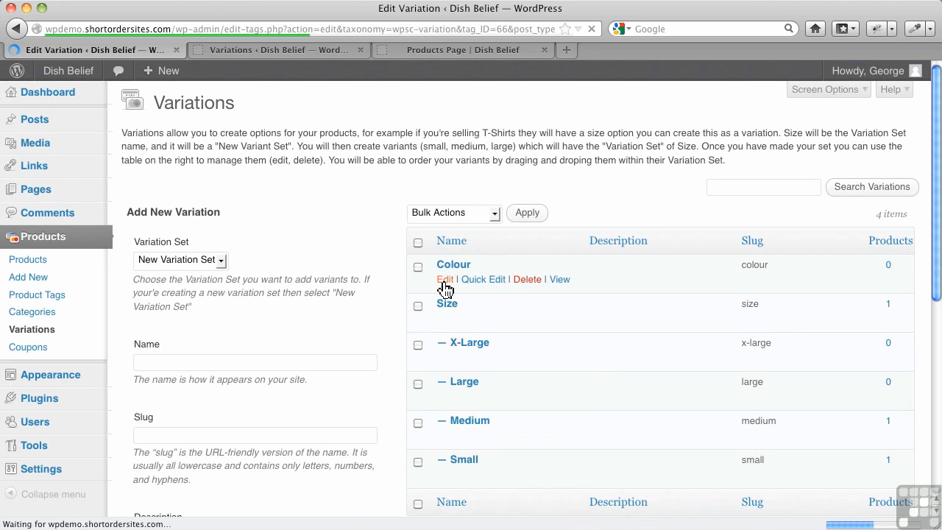
click(444, 279)
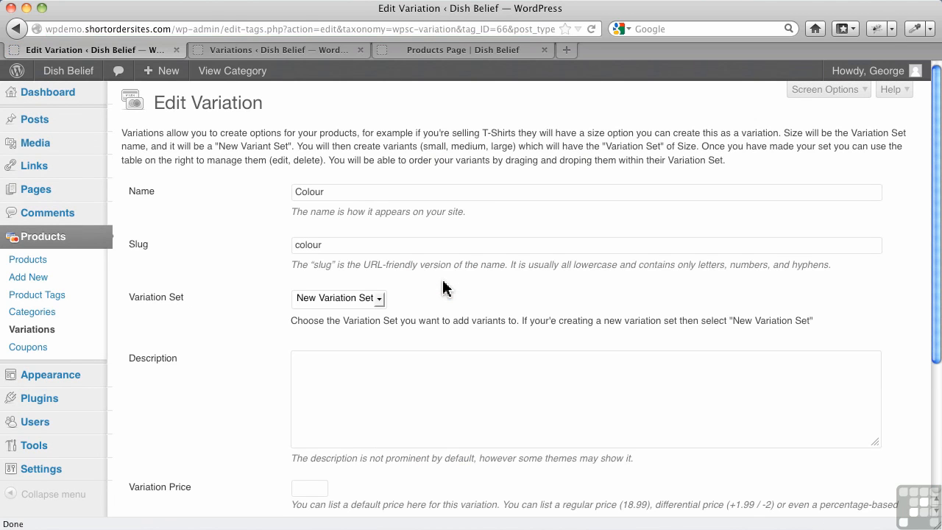
scroll(down, 3)
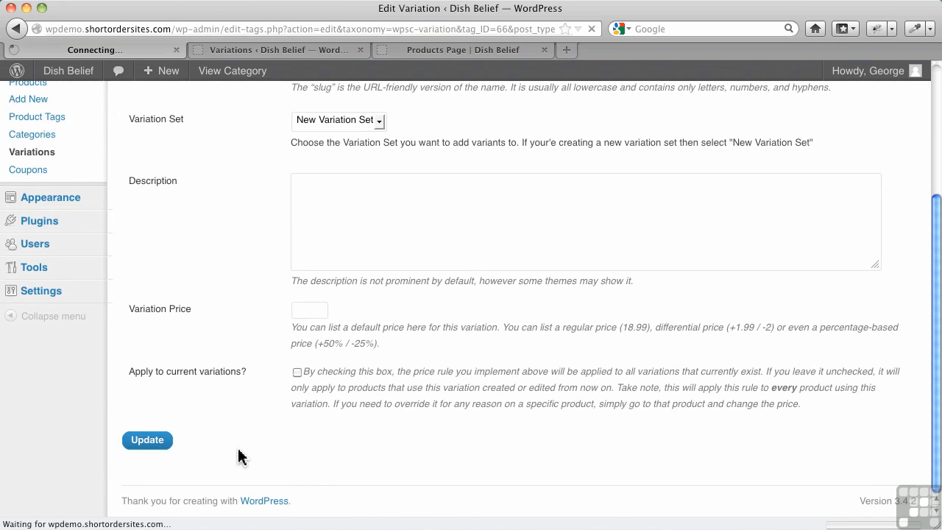
click(147, 440)
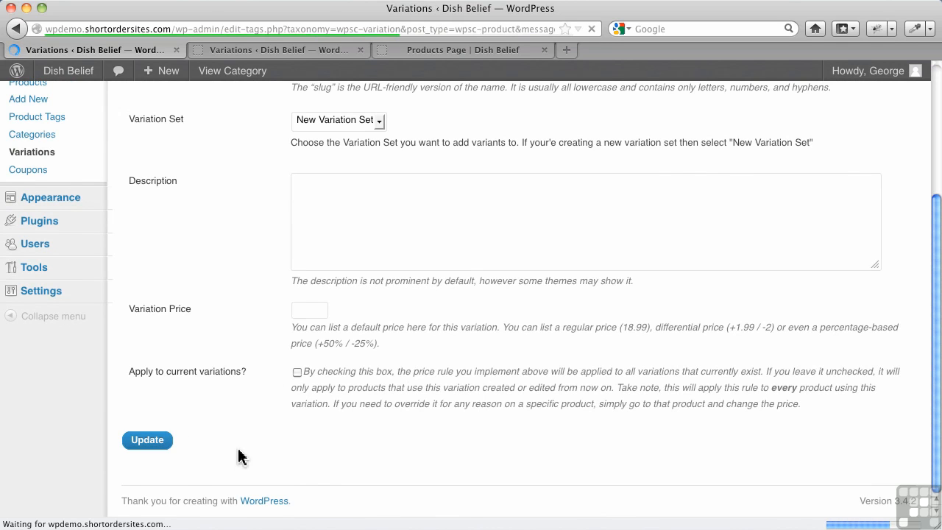
click(146, 440)
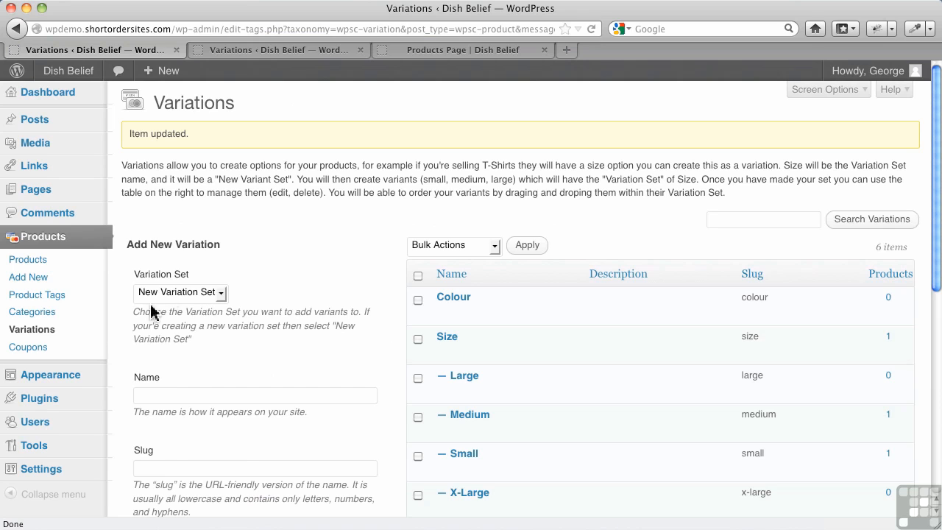
Add Red and Blue variants to the Colour variation set
click(180, 292)
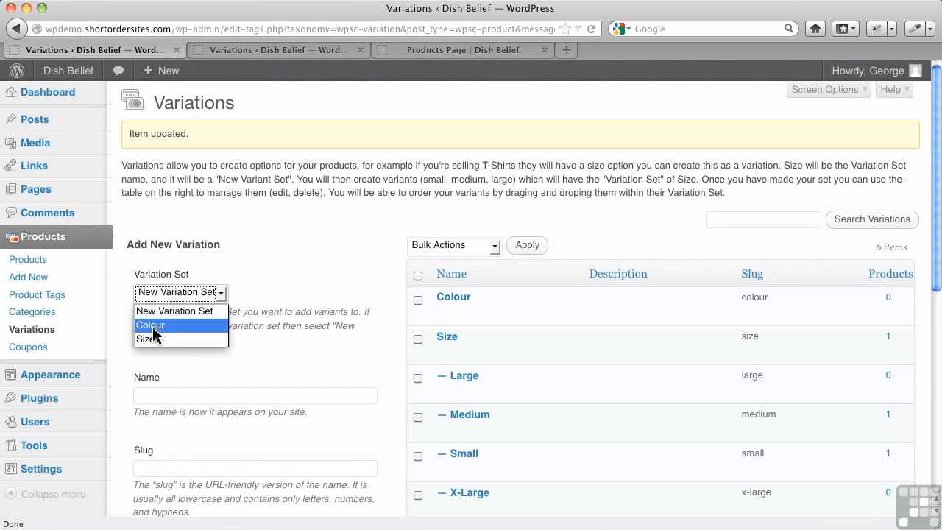
click(150, 324)
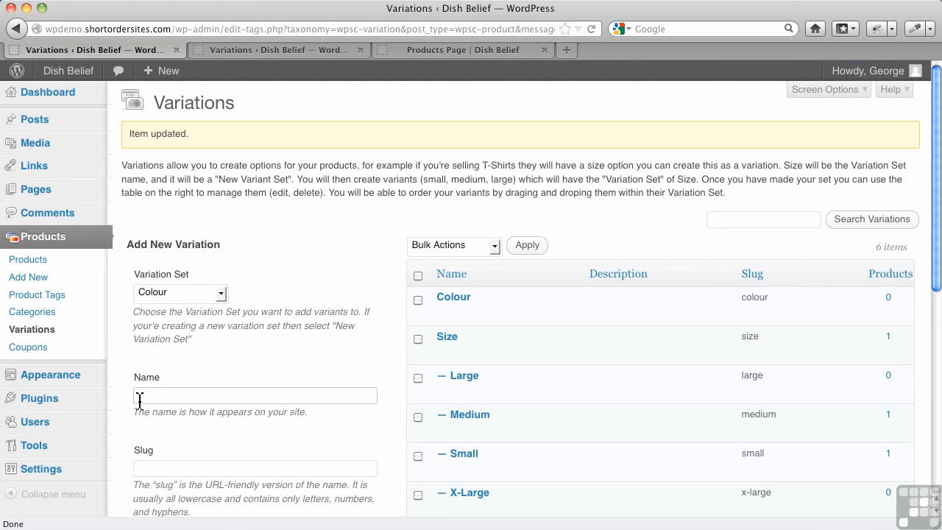
text(Red)
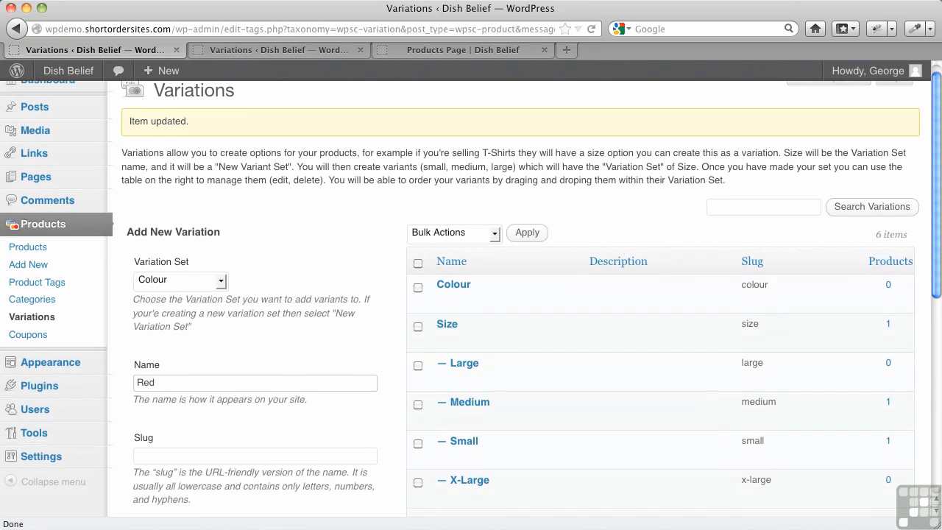
scroll(down, 3)
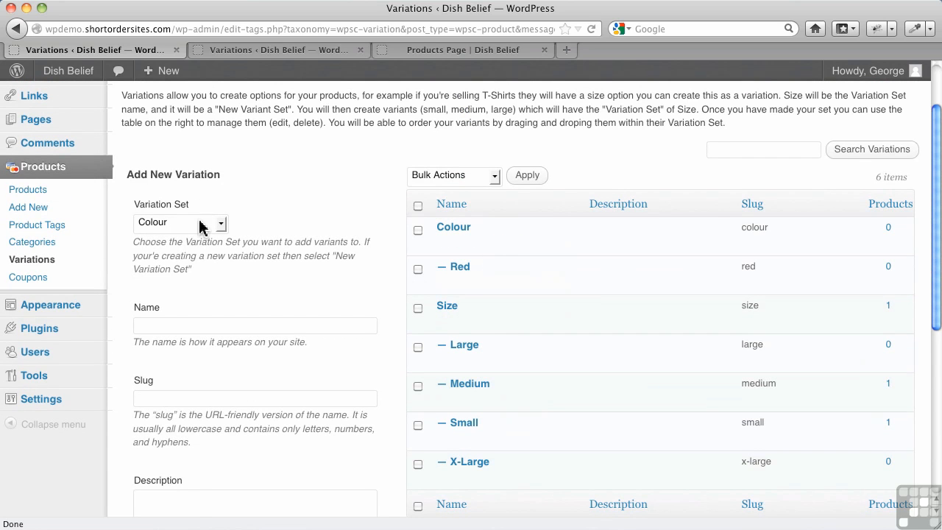
click(254, 326)
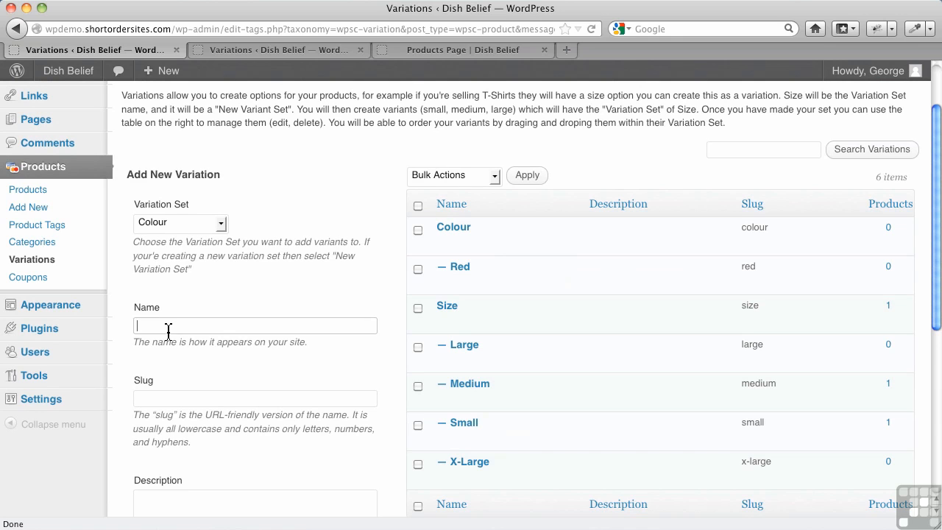
text(Blue)
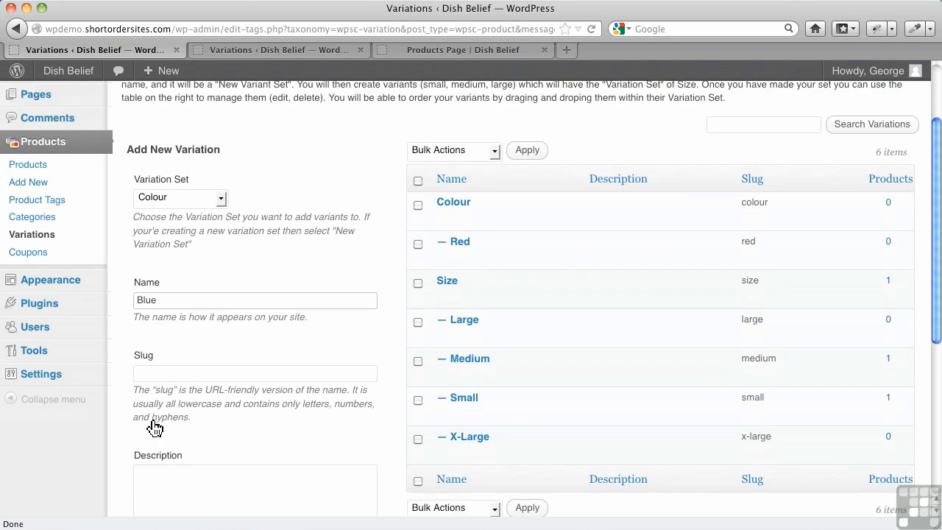
scroll(down, 3)
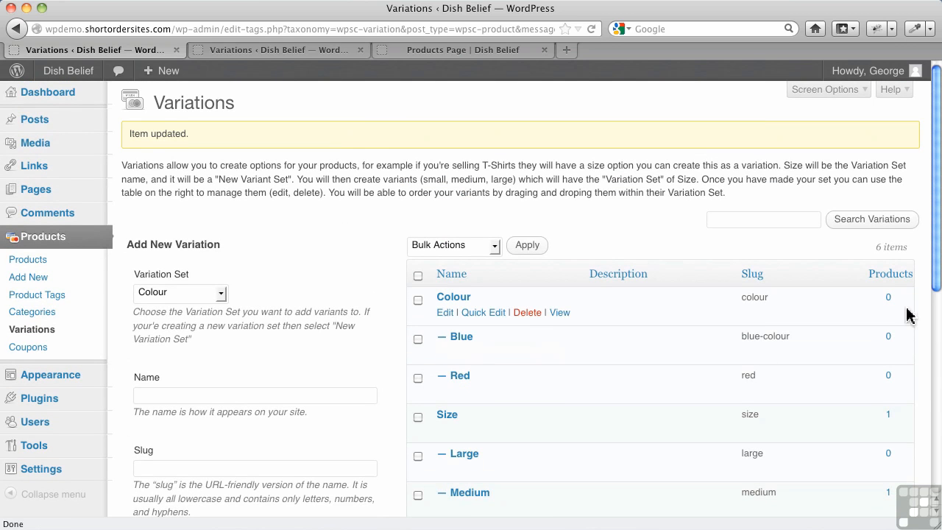
mouse_move(844, 401)
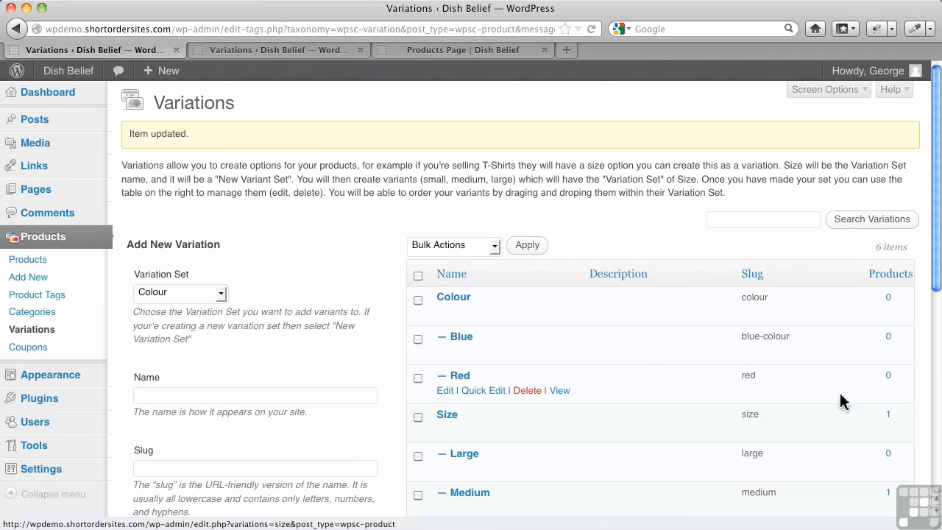
mouse_move(681, 384)
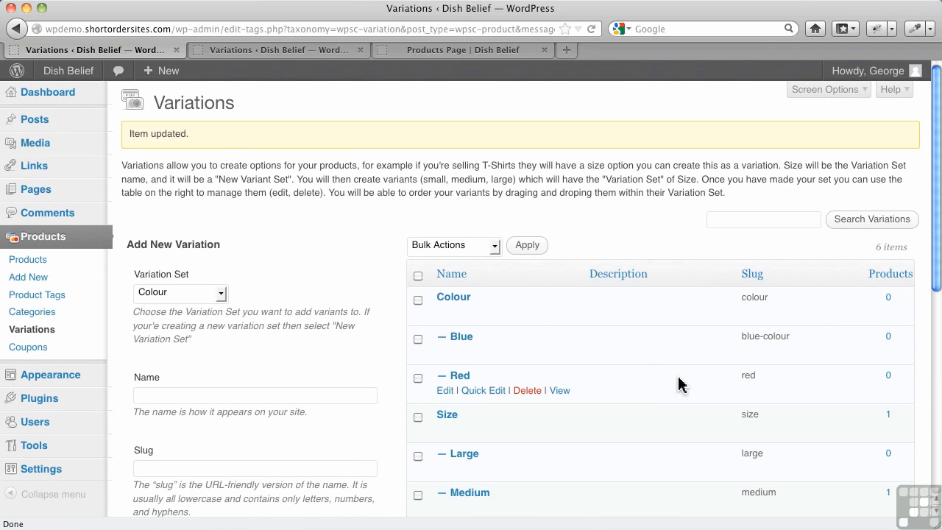
mouse_move(869, 309)
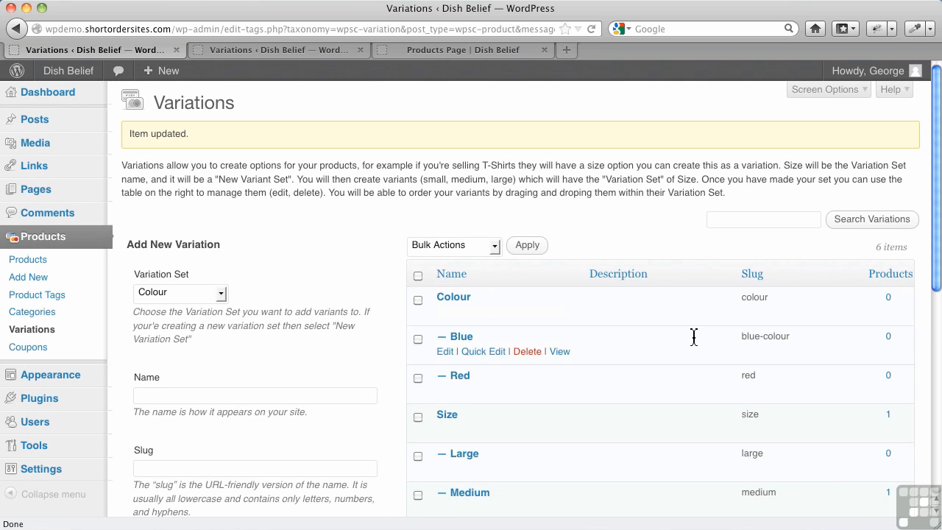
click(28, 259)
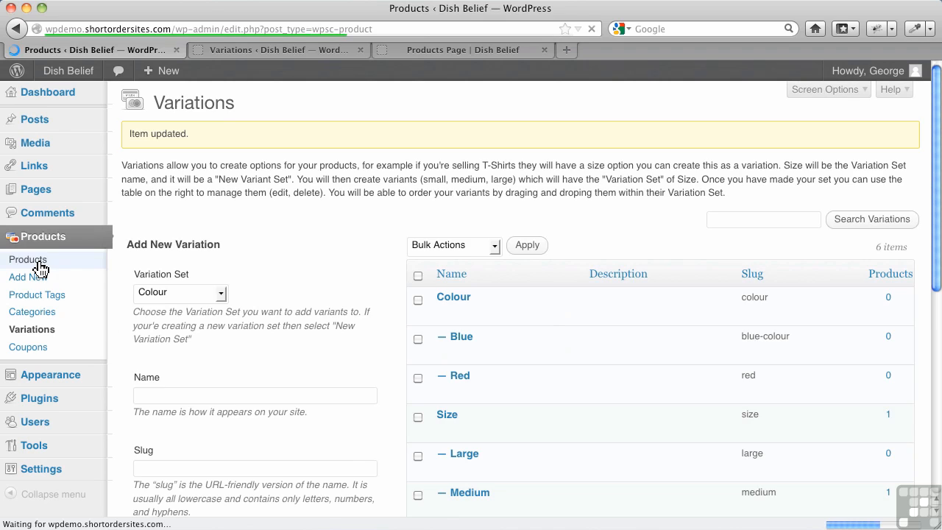
Open Big Oval Platter for editing from the Products list
click(29, 259)
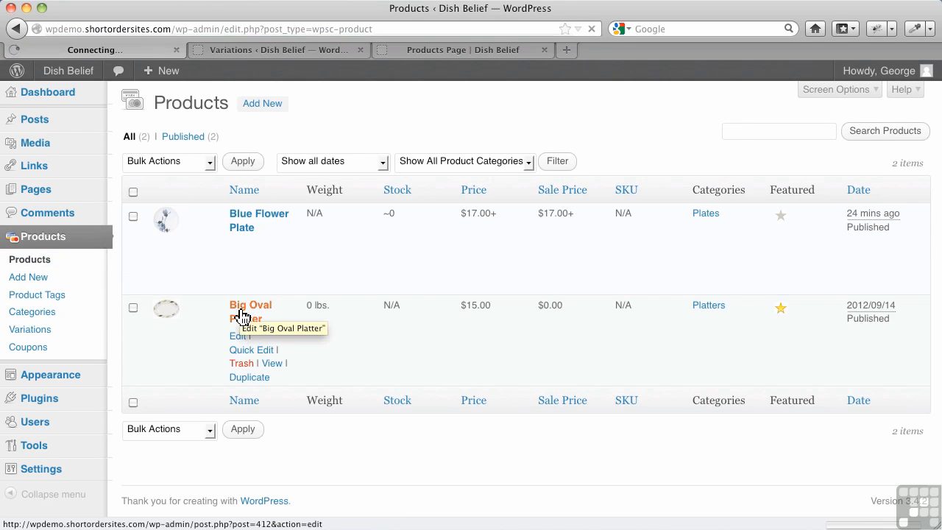
click(250, 305)
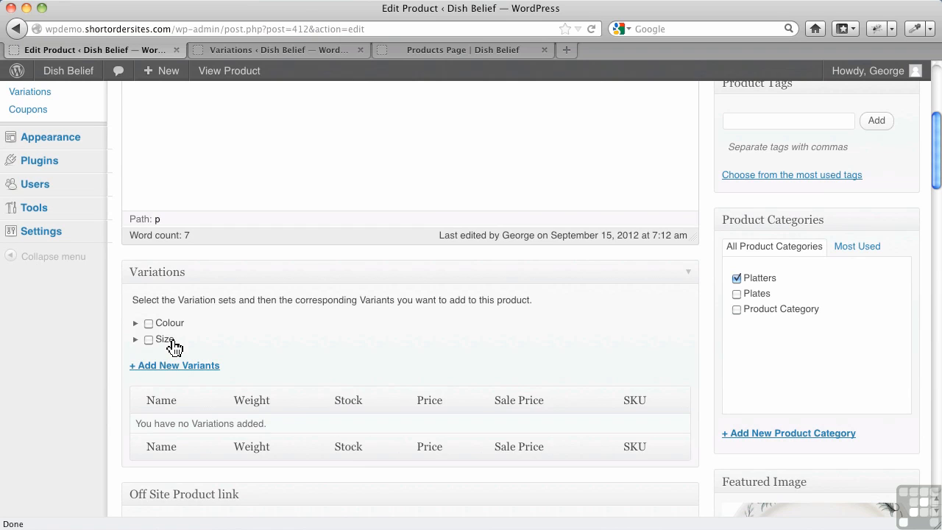
mouse_move(230, 305)
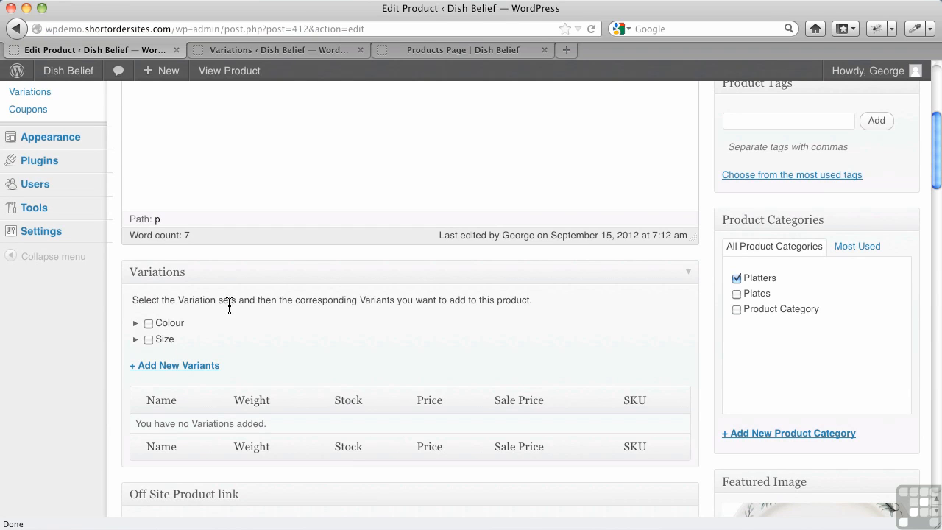
mouse_move(237, 322)
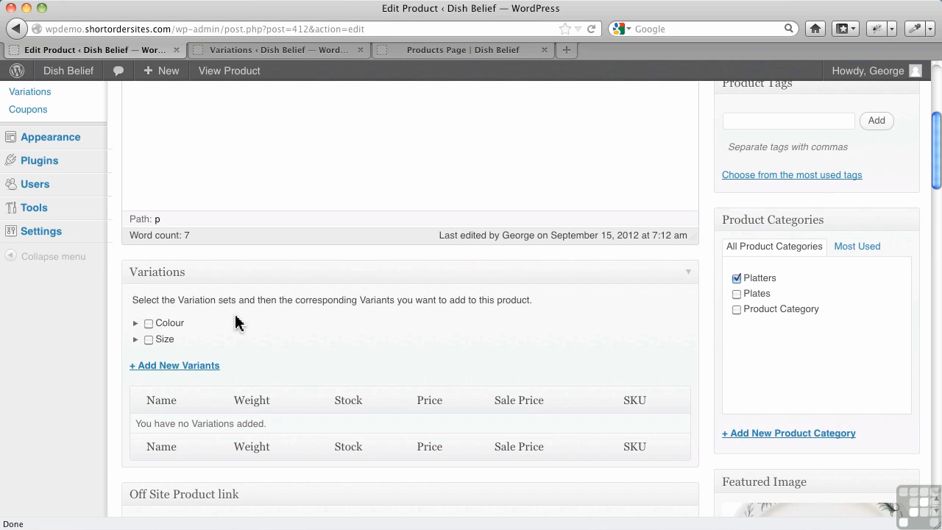
mouse_move(216, 336)
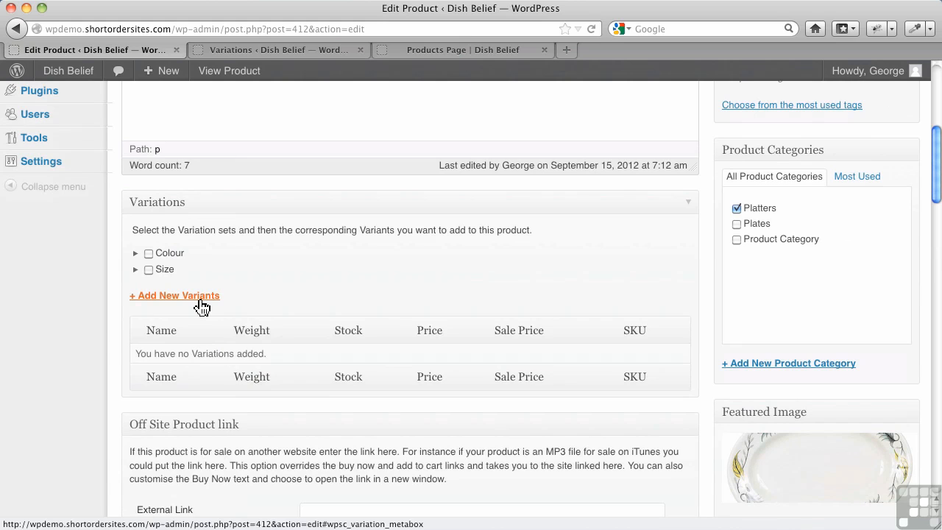
Tick the Colour set with Blue and Red and apply it, producing rows priced at 15
click(175, 295)
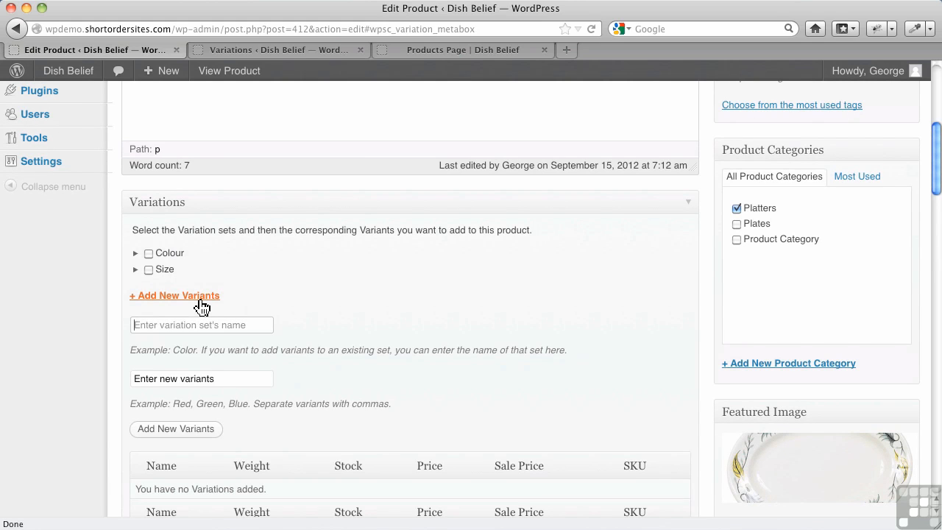
mouse_move(245, 269)
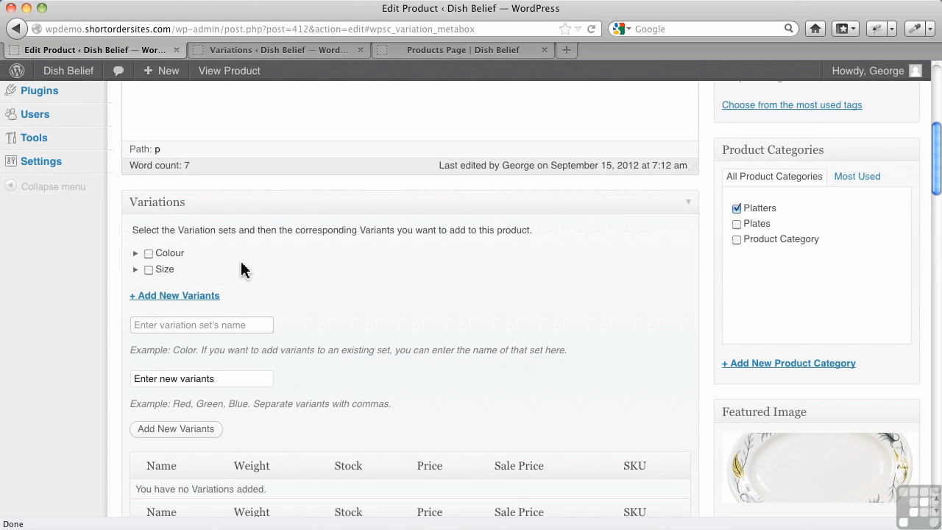
click(135, 253)
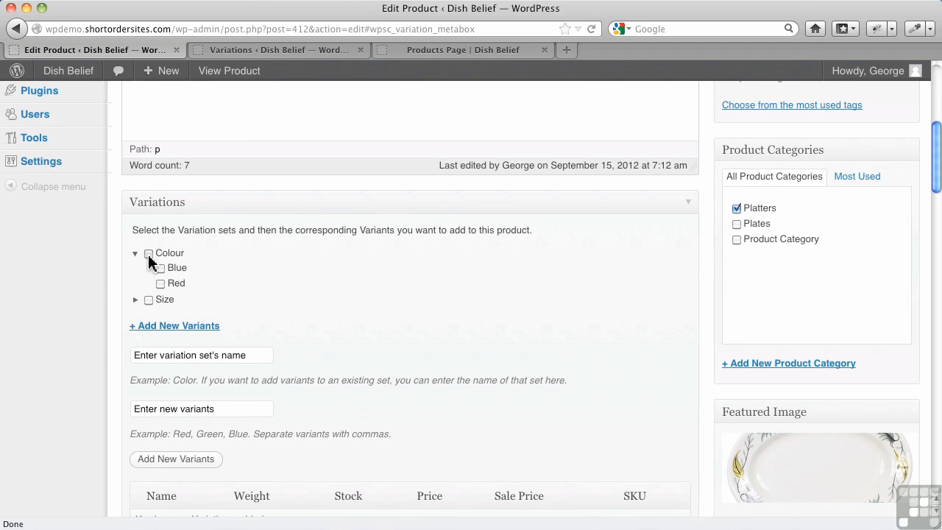
click(148, 252)
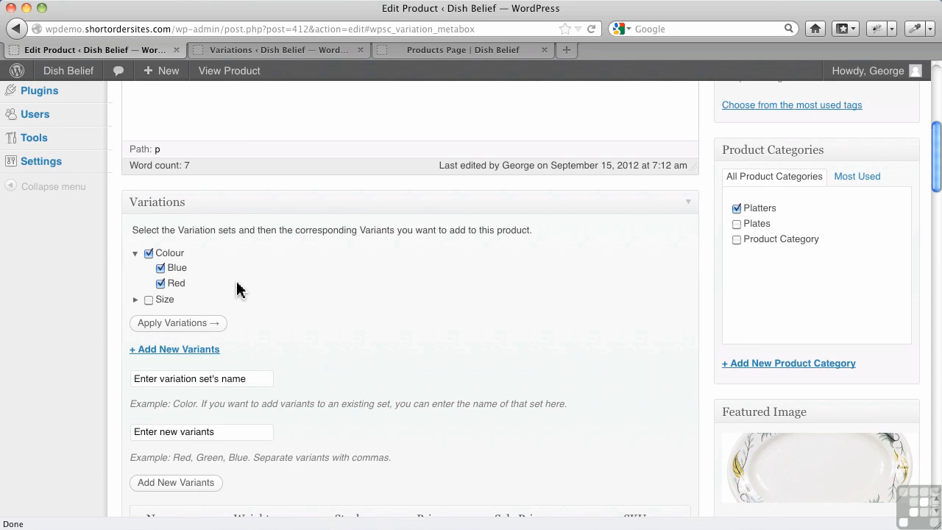
scroll(down, 3)
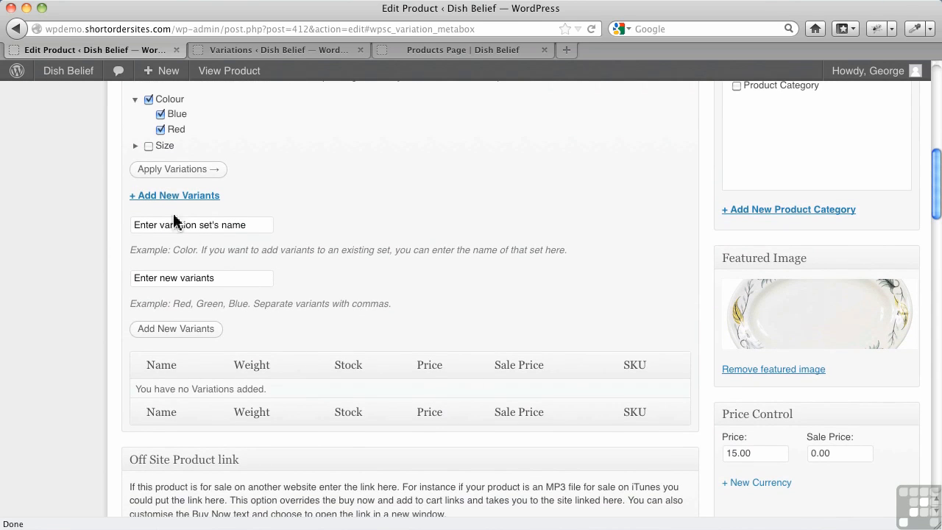
click(177, 169)
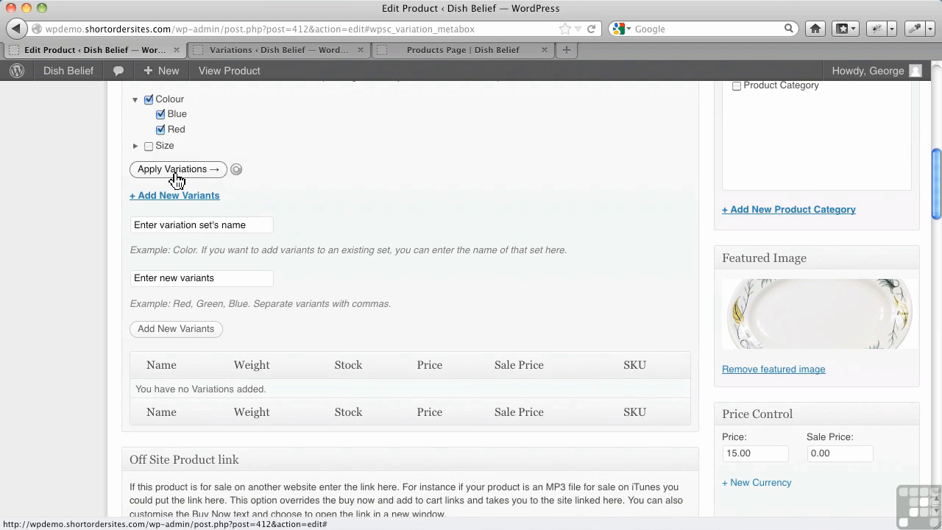
click(178, 169)
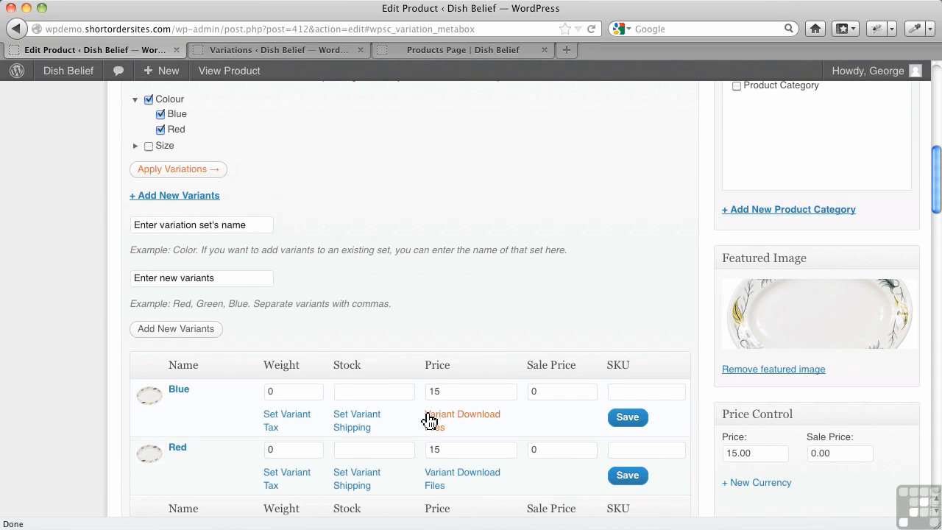
scroll(down, 3)
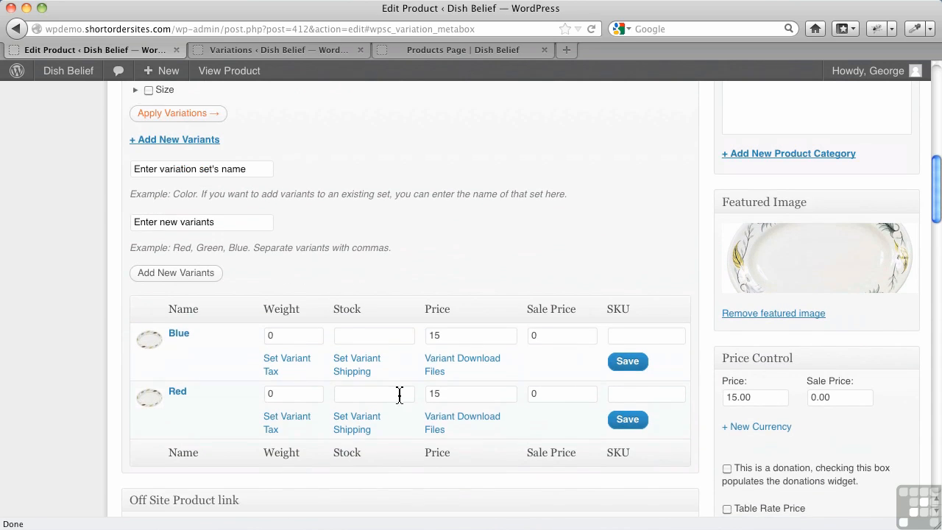
mouse_move(357, 365)
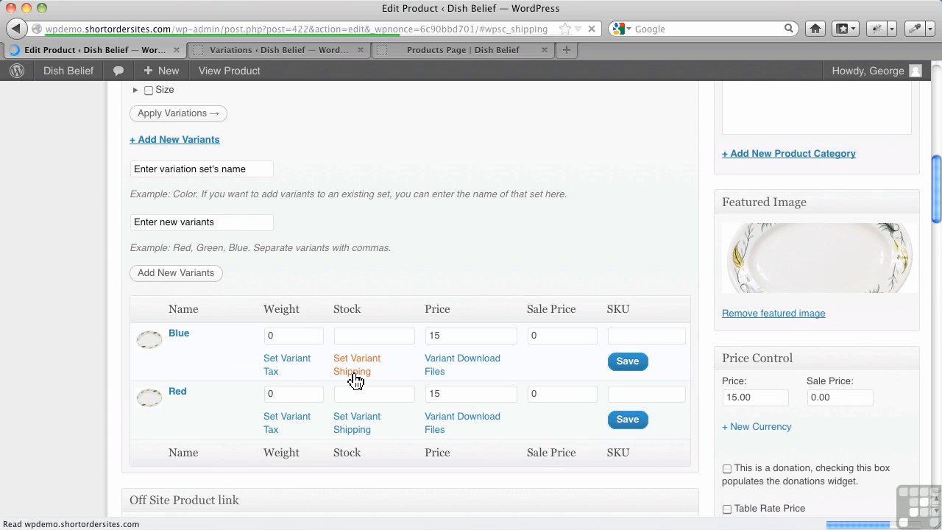
Scroll through the Blue variant's edit page to review its shipping settings
scroll(down, 3)
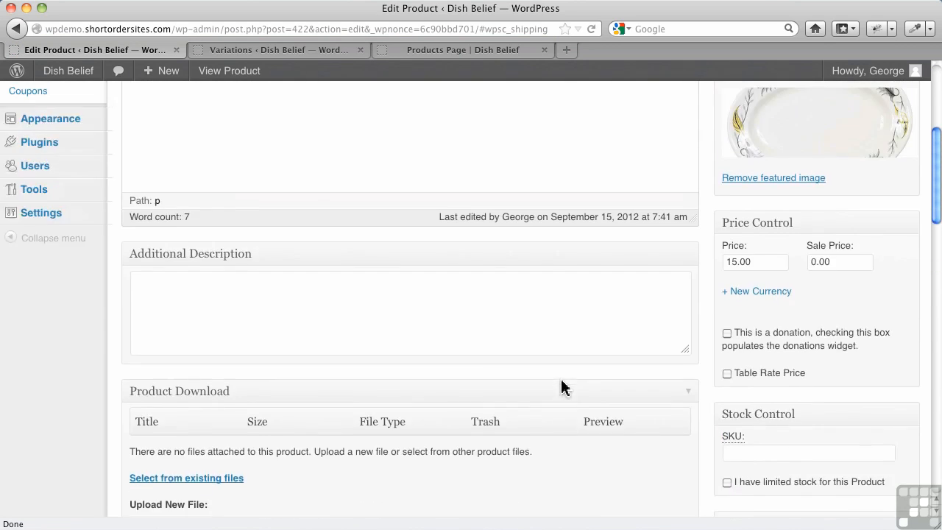
scroll(up, 3)
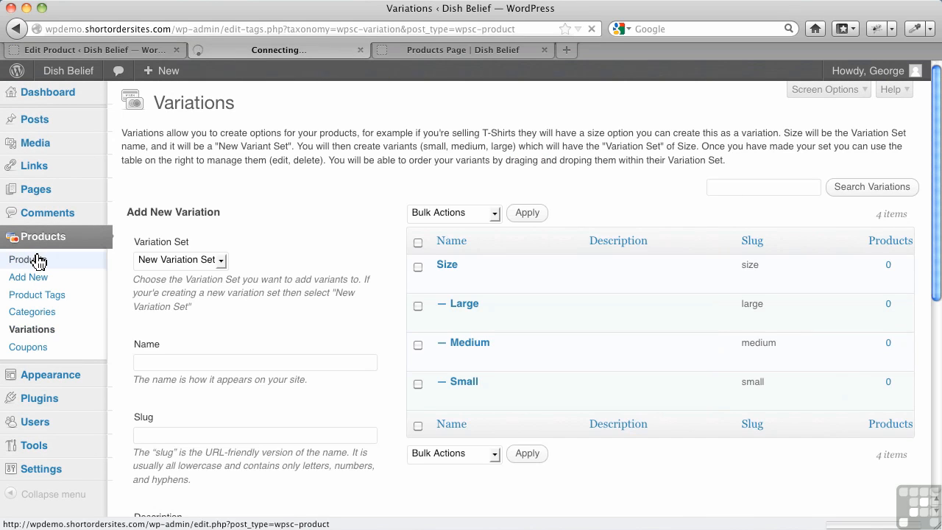
Show the Products list to check Big Oval Platter's $15.00+ price
click(30, 259)
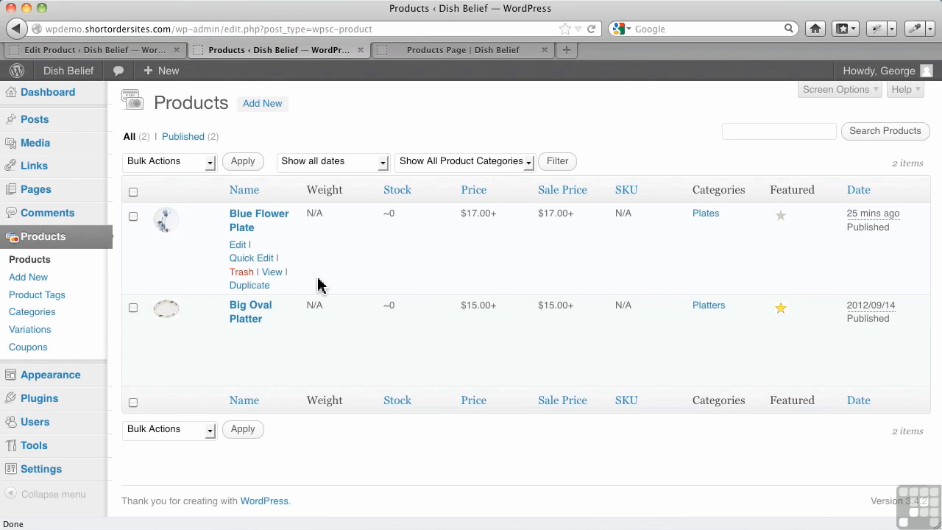
mouse_move(250, 309)
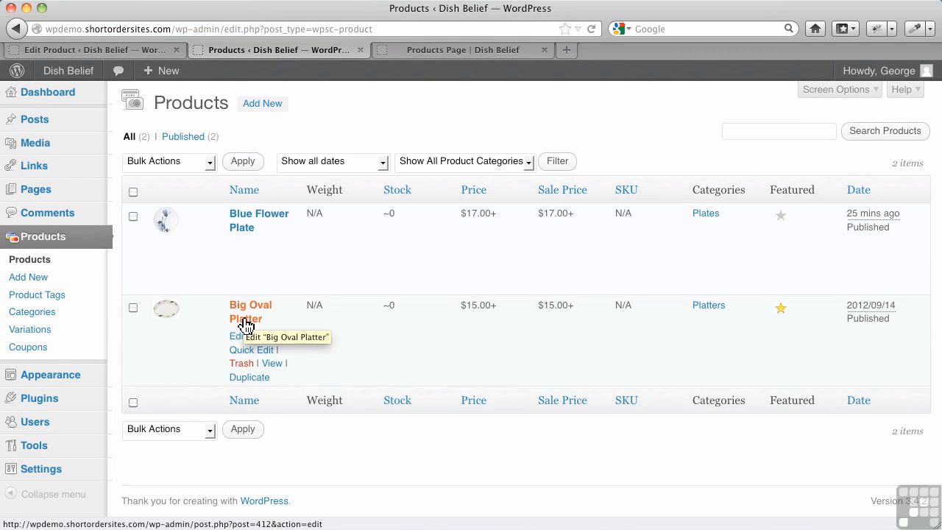
mouse_move(223, 206)
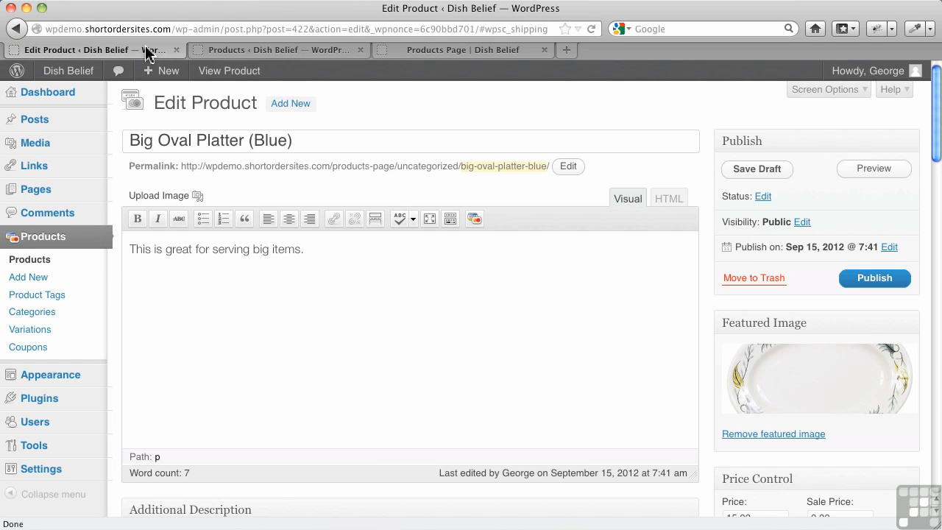
mouse_move(454, 177)
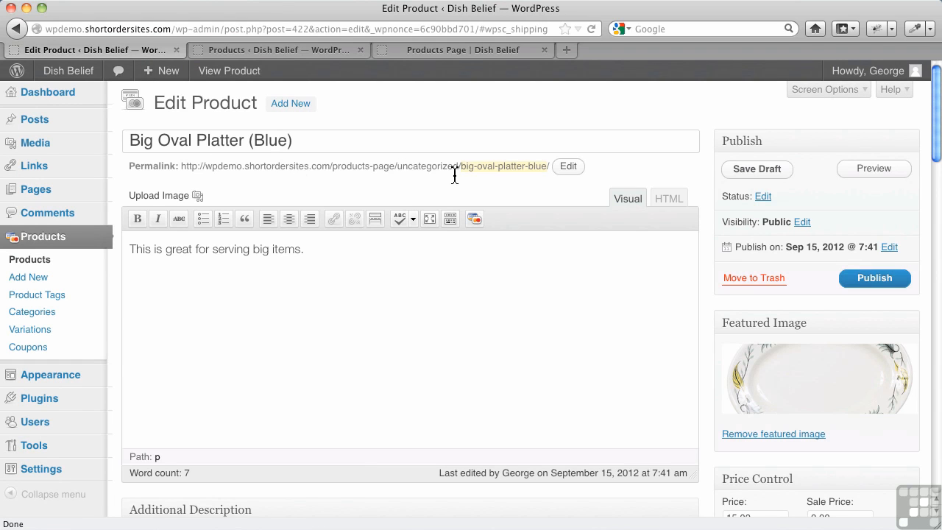
mouse_move(540, 174)
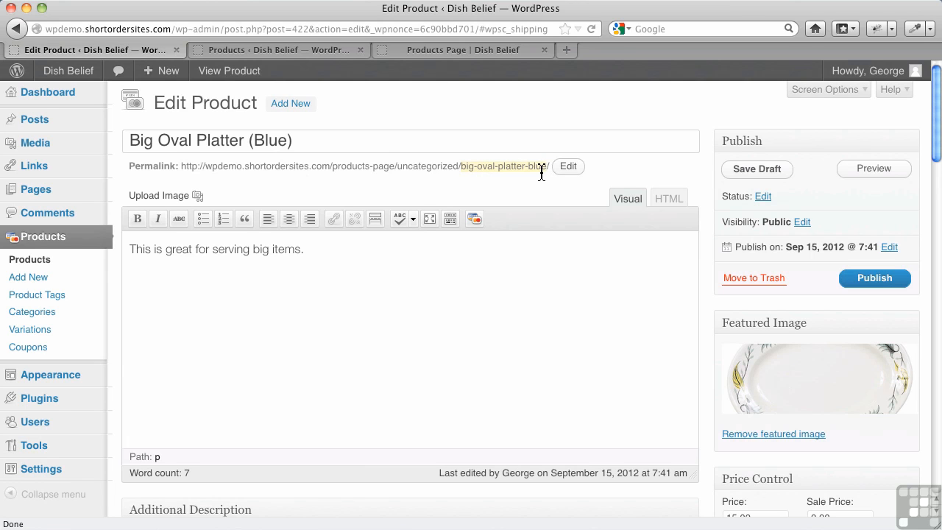
mouse_move(320, 352)
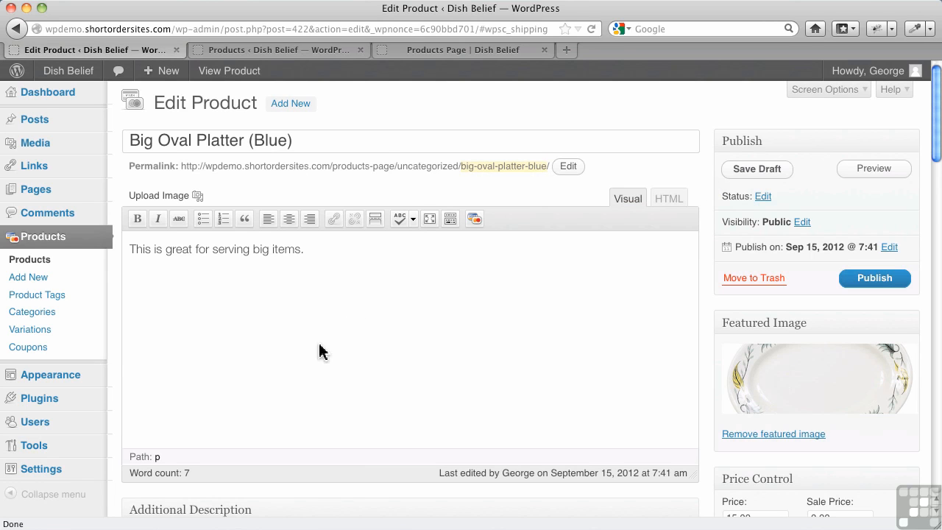
Scroll down the product edit page toward the Variations box
scroll(down, 3)
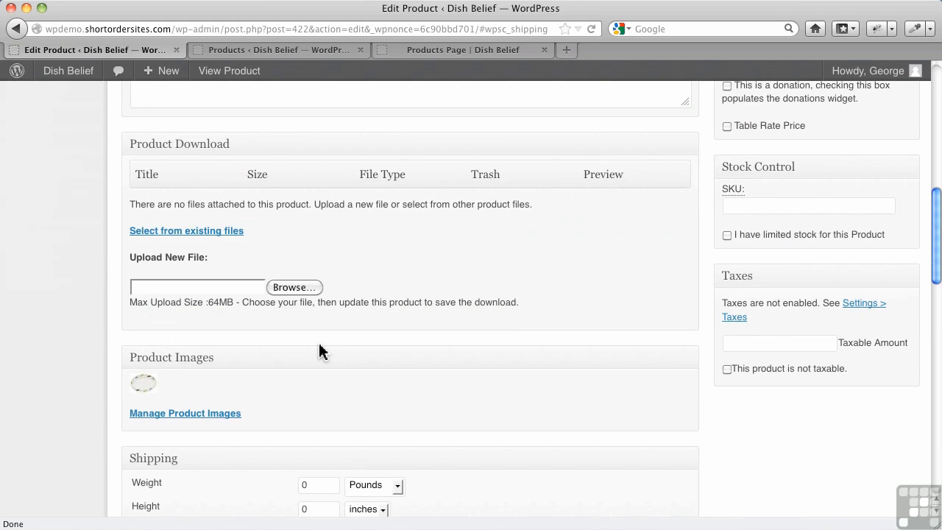
mouse_move(411, 237)
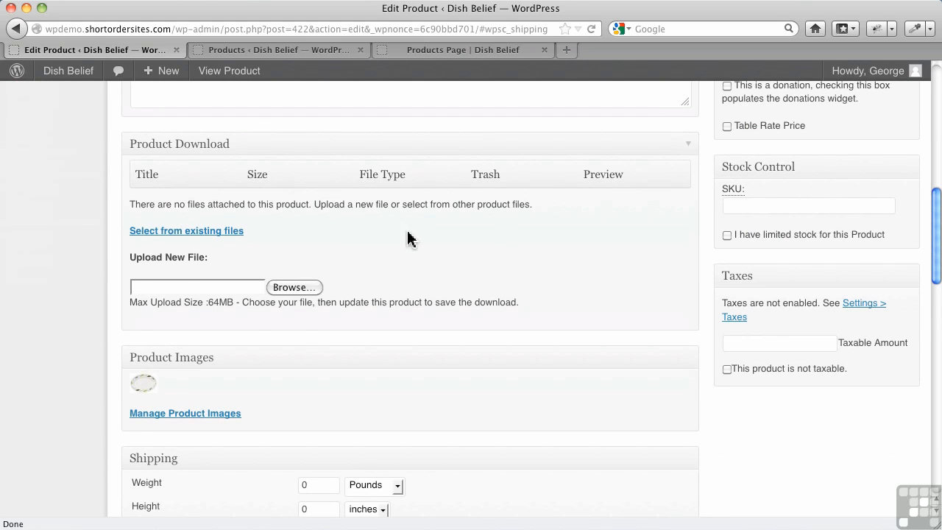
mouse_move(411, 255)
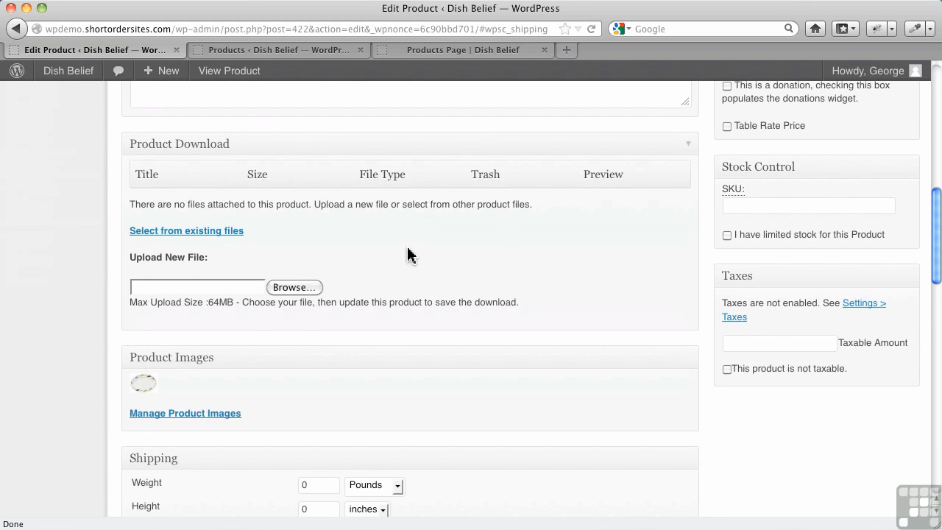
mouse_move(436, 325)
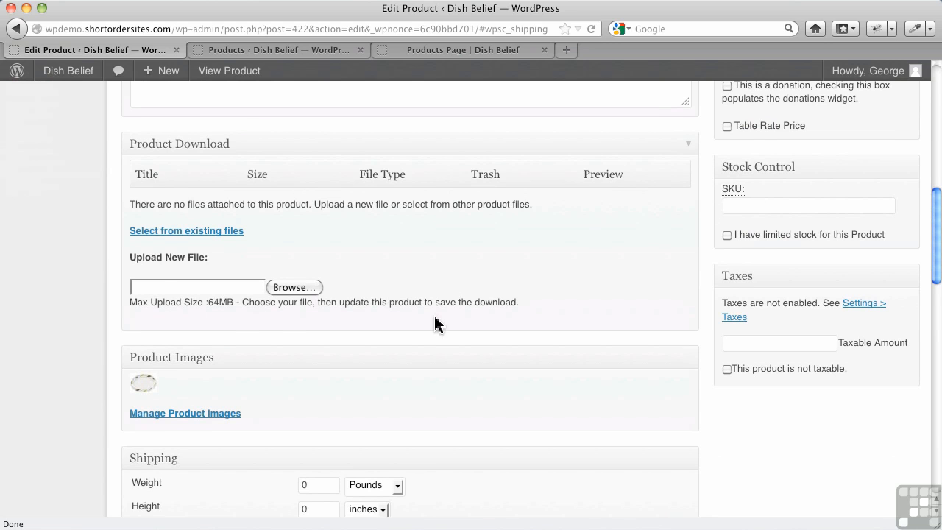
scroll(down, 3)
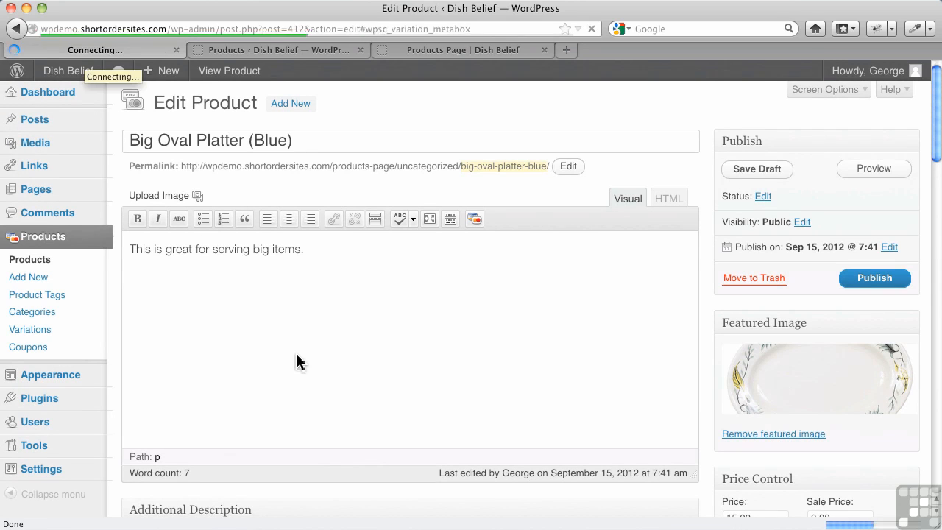
Enable the Colour variation set (Blue and Red) and apply it to Big Oval Platter
scroll(down, 3)
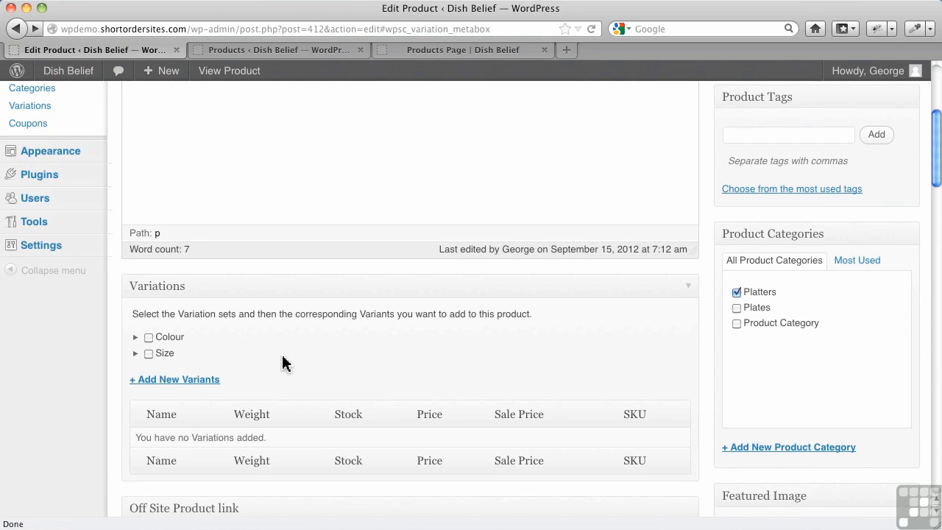
scroll(down, 3)
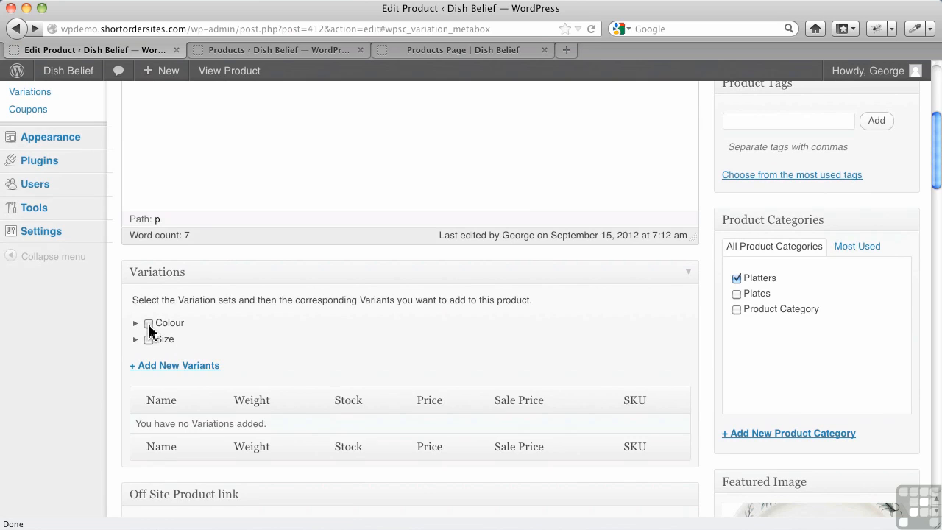
click(148, 322)
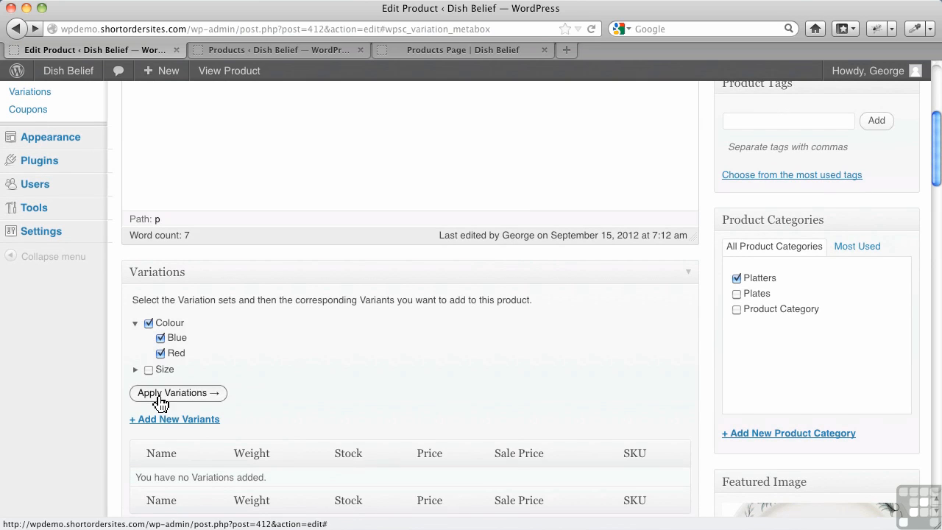
click(178, 392)
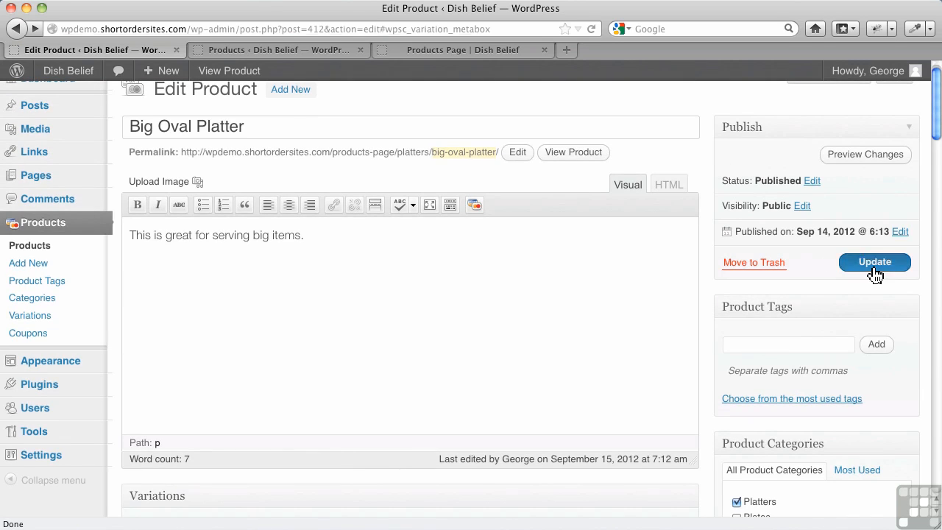
Update Big Oval Platter and review the Blue and Red variant rows priced at 15
click(875, 262)
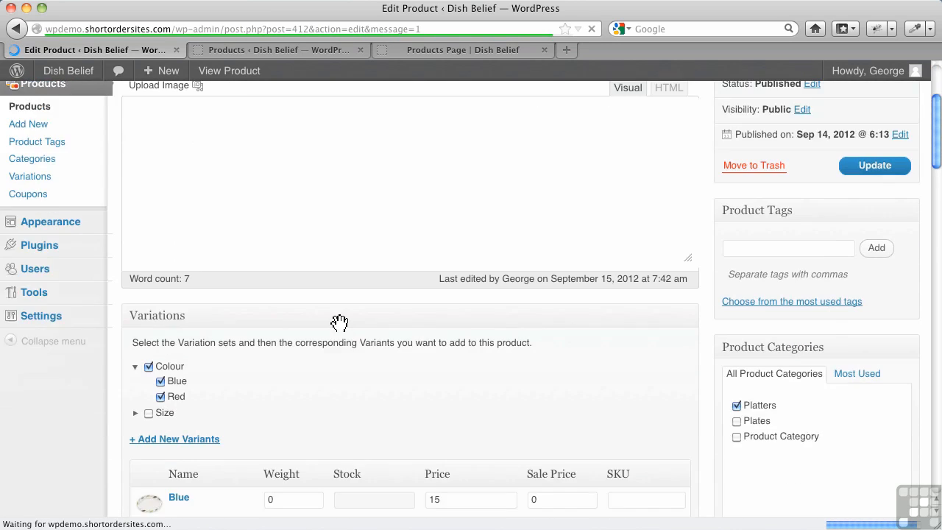
scroll(down, 3)
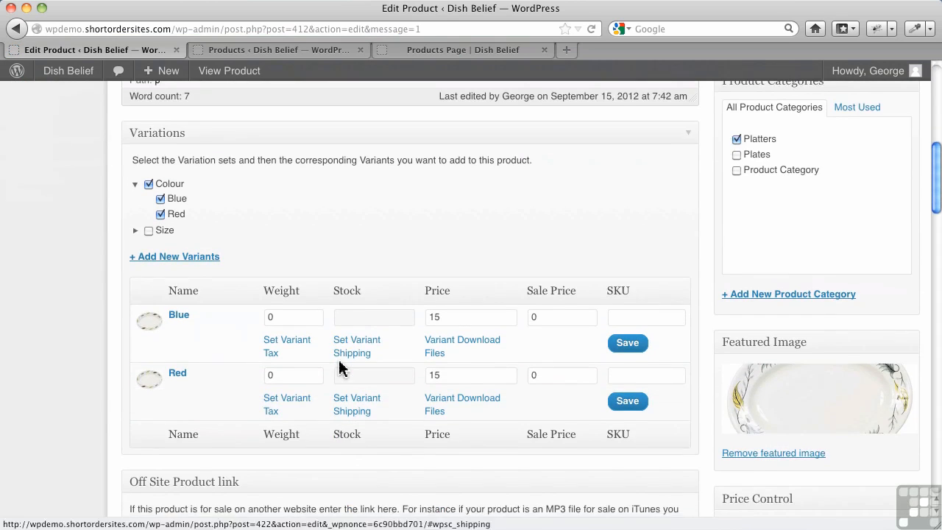
scroll(down, 3)
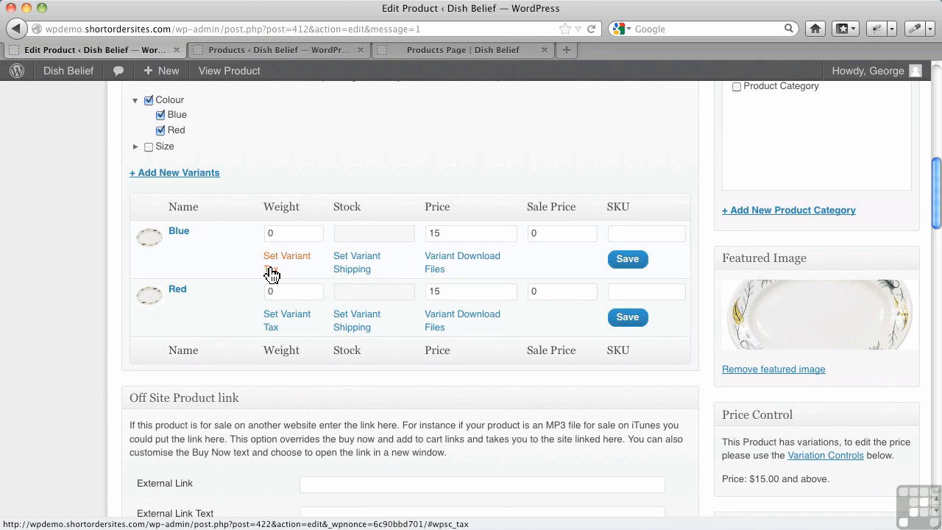
mouse_move(471, 330)
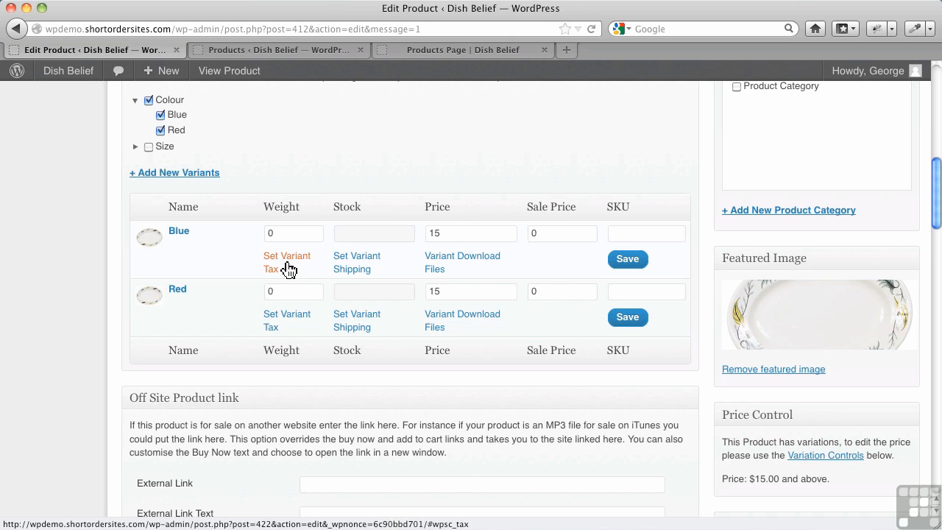
mouse_move(570, 276)
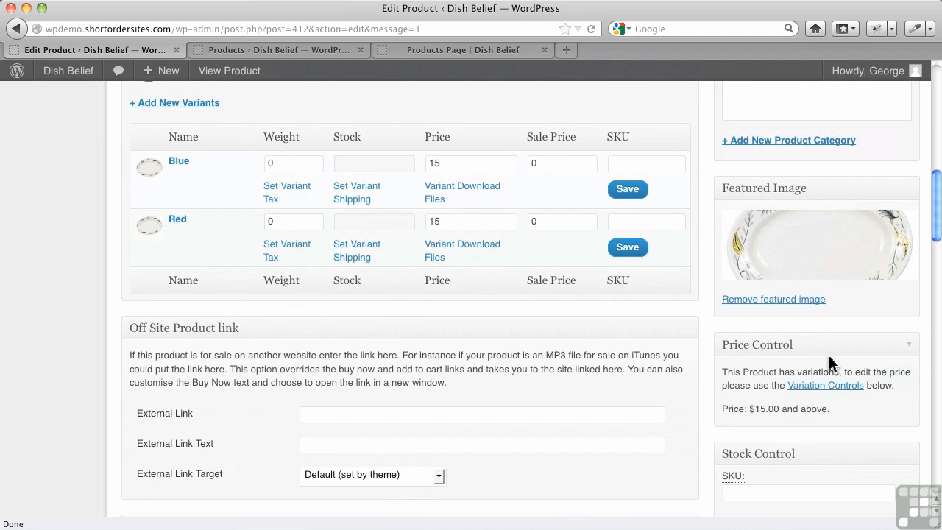
scroll(down, 3)
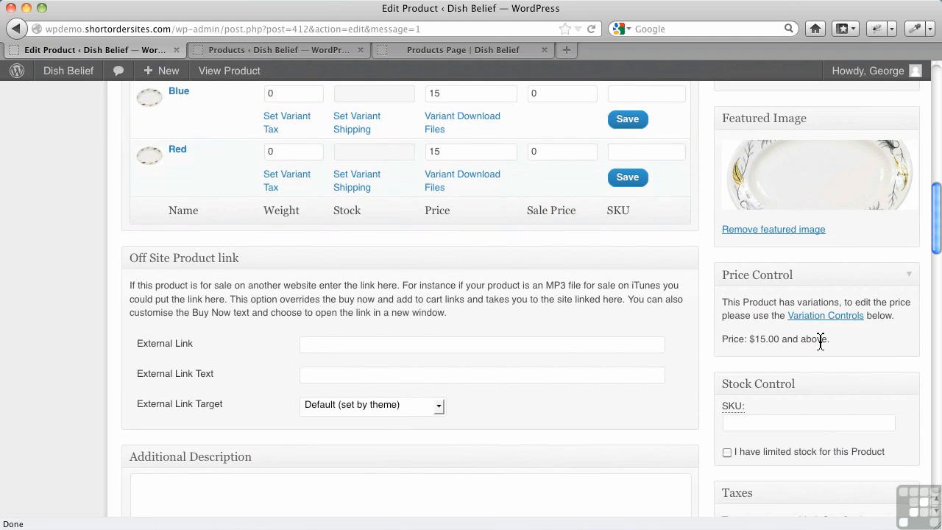
mouse_move(463, 241)
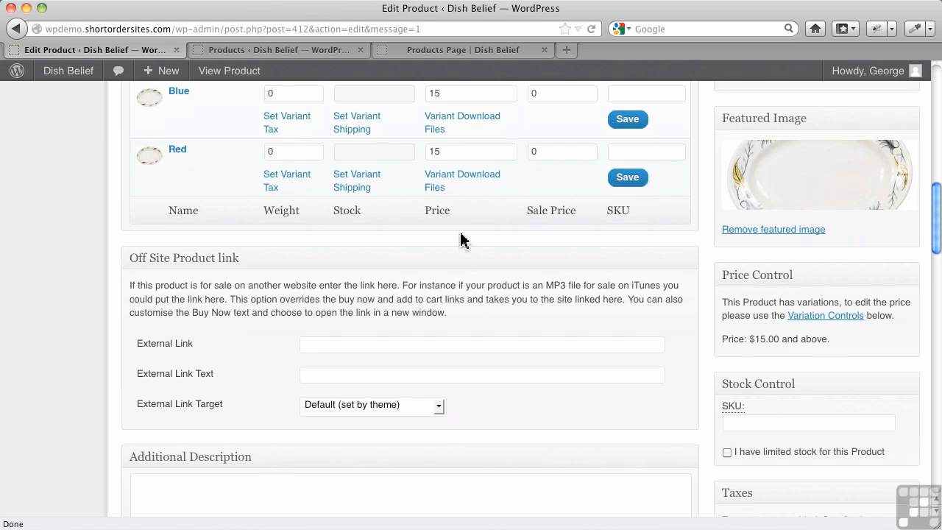
scroll(down, 3)
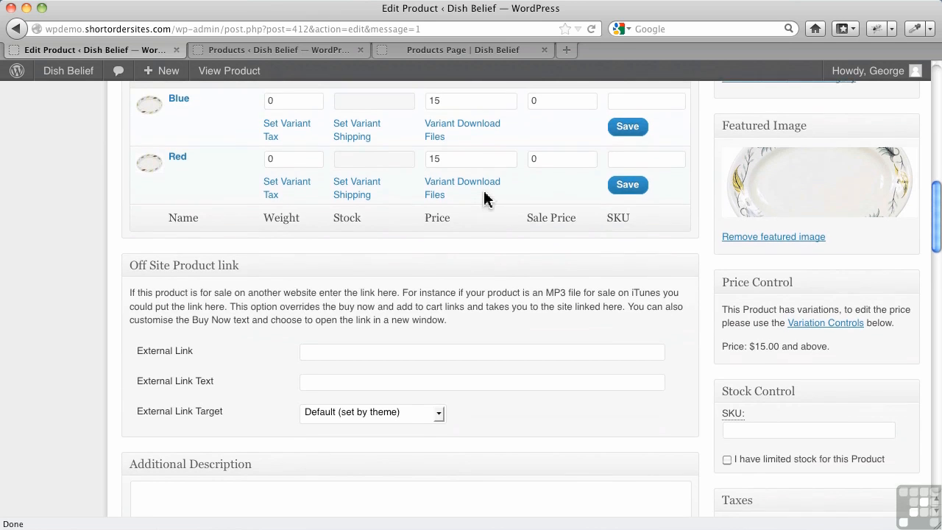
scroll(down, 3)
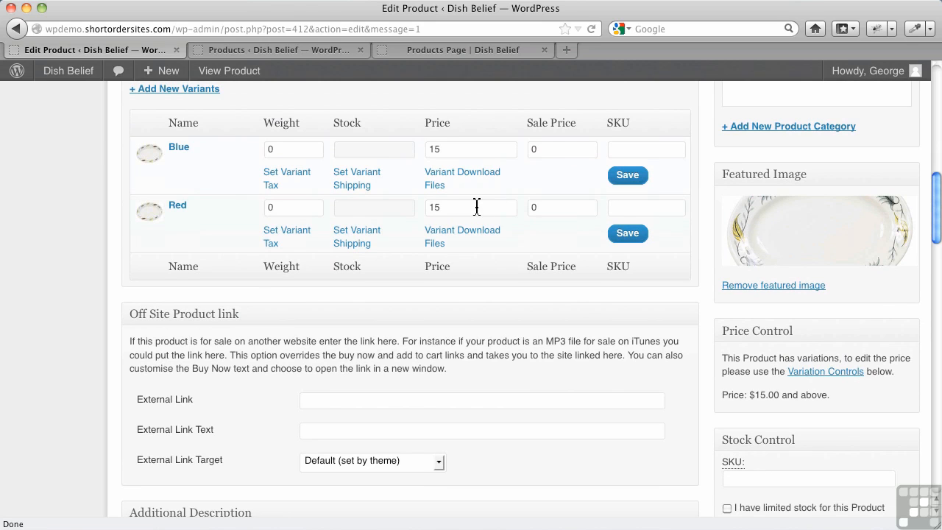
mouse_move(857, 398)
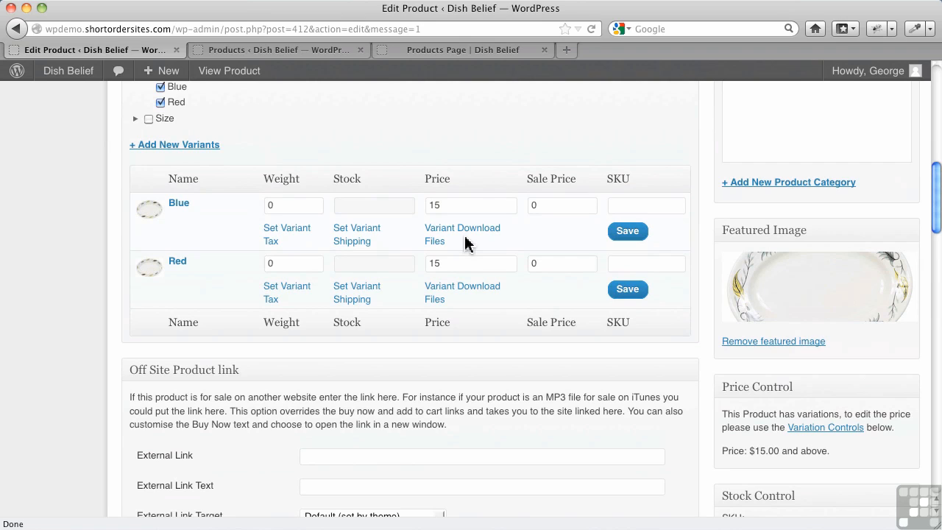
mouse_move(462, 242)
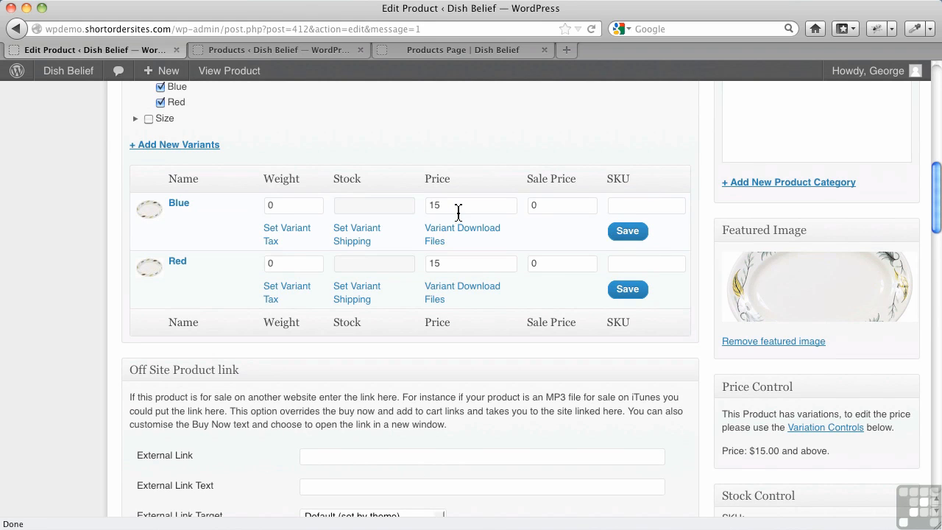
mouse_move(422, 274)
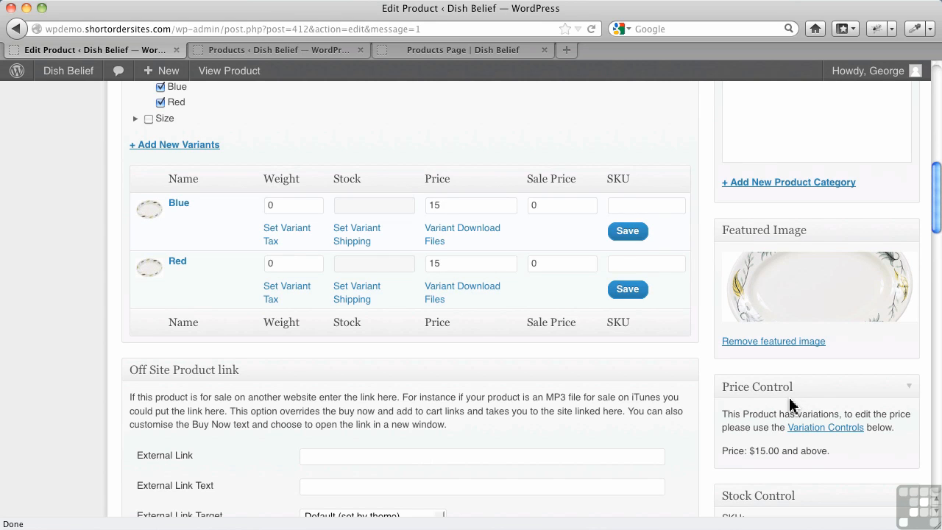
scroll(down, 3)
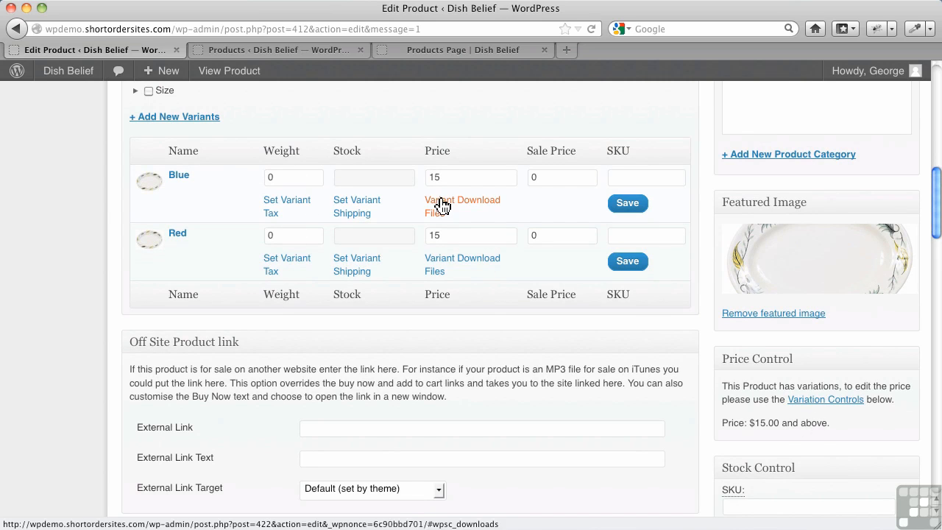
mouse_move(493, 362)
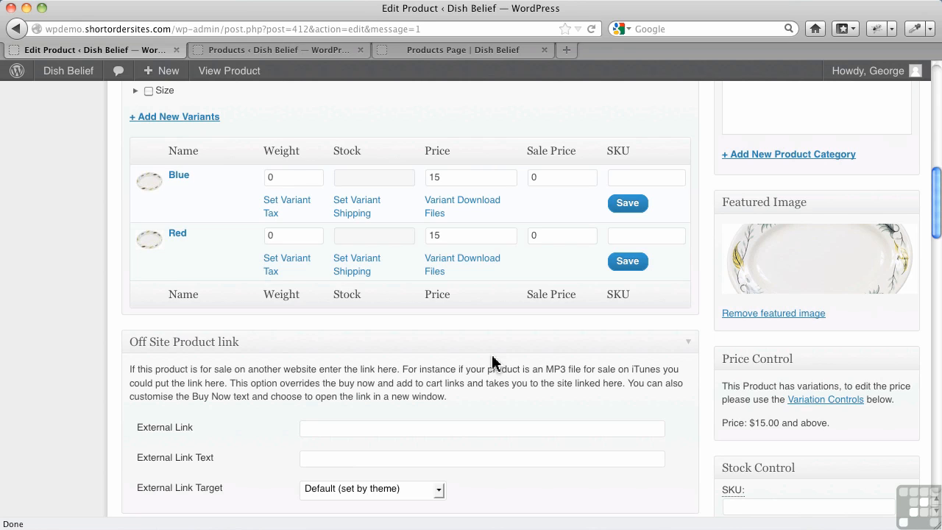
mouse_move(357, 207)
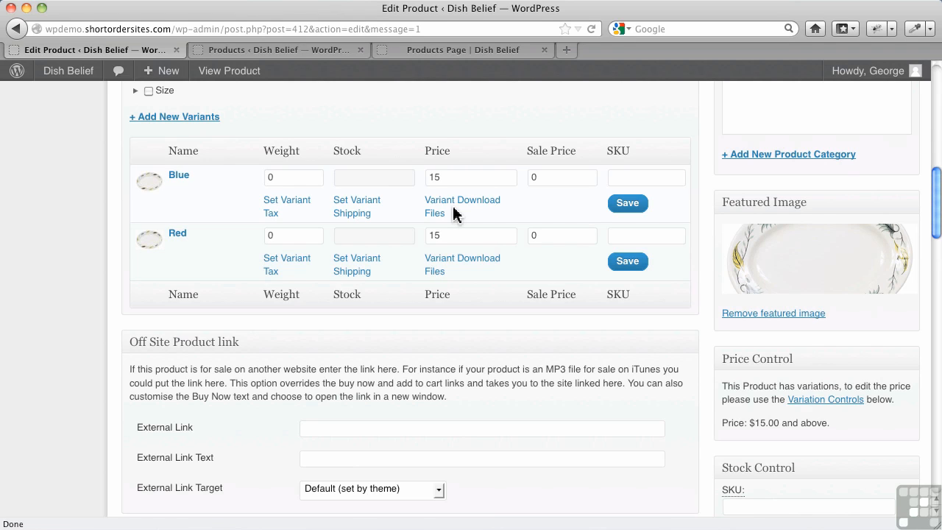
scroll(up, 3)
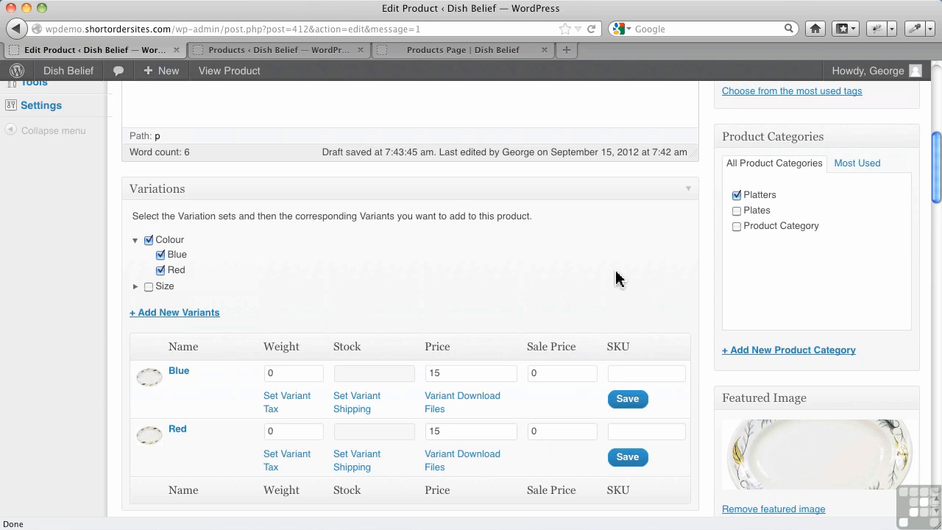
mouse_move(190, 318)
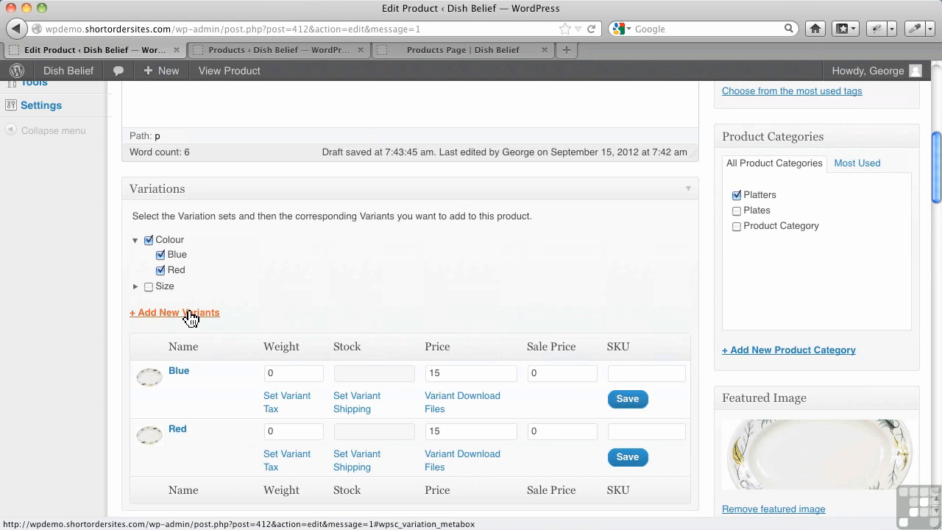
Reveal the empty set name and variants fields via '+ Add New Variants'
click(174, 313)
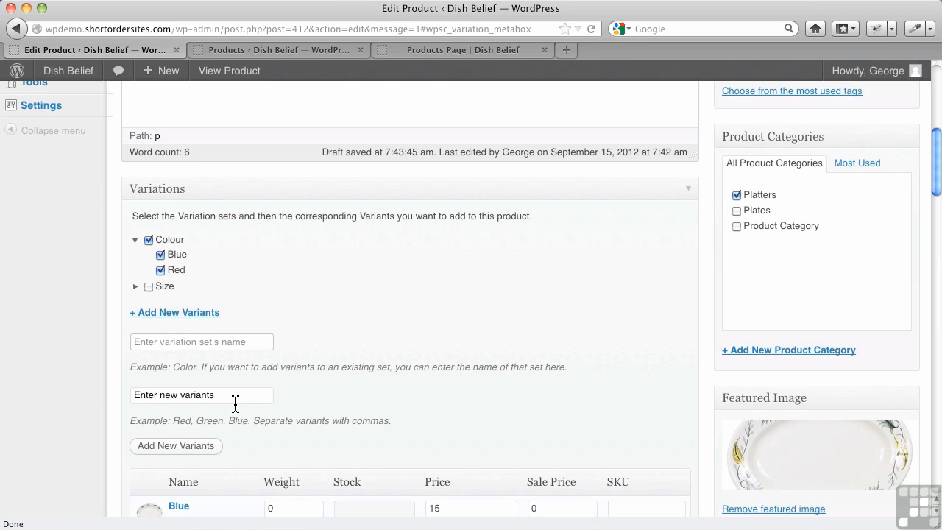
mouse_move(430, 409)
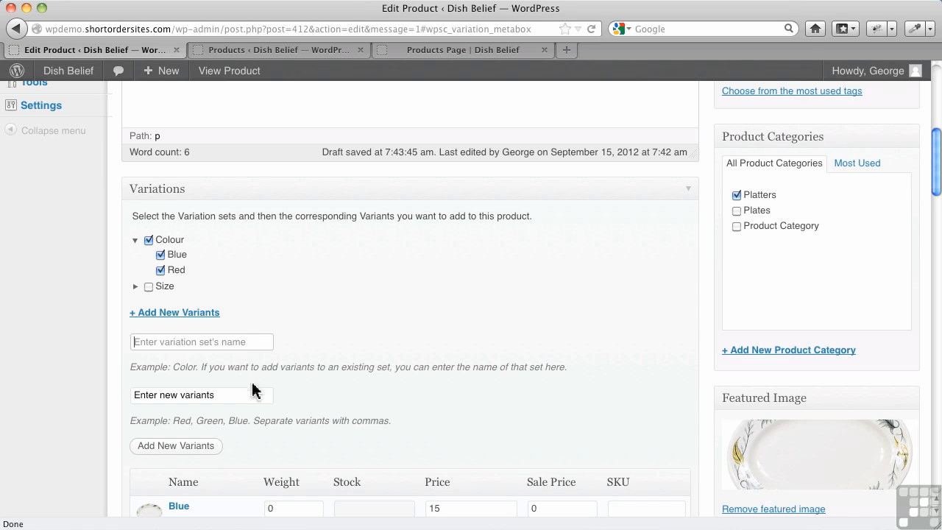
mouse_move(479, 311)
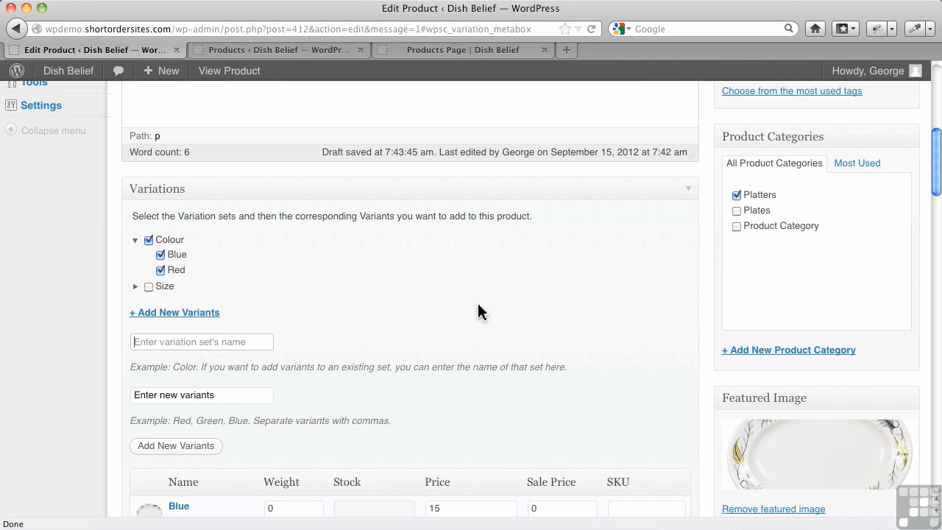